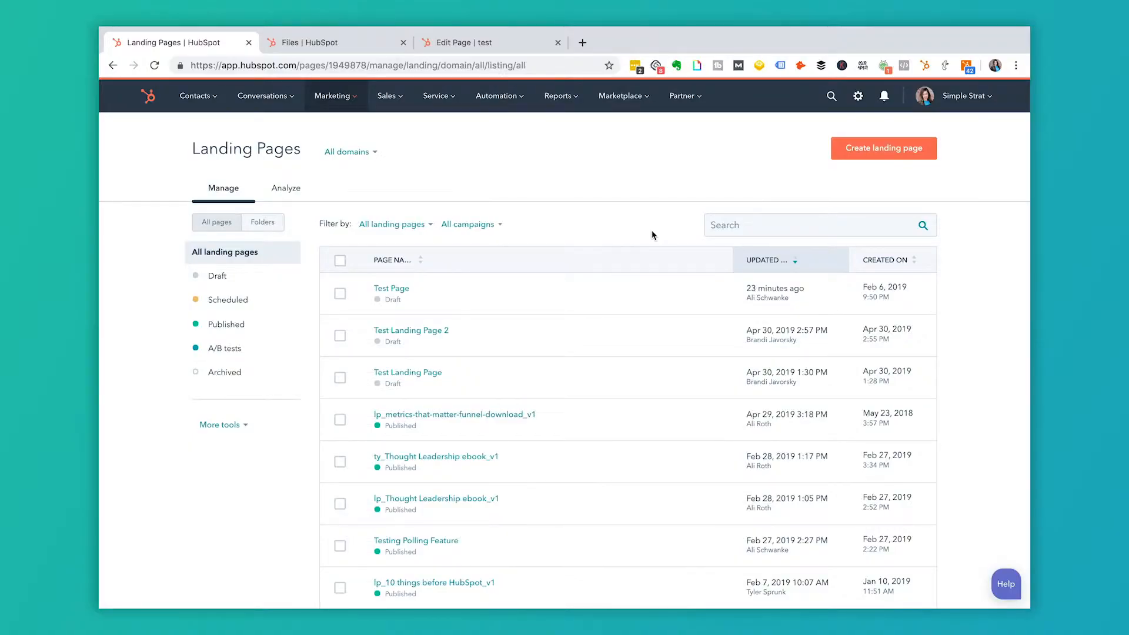
pyautogui.moveTo(502, 298)
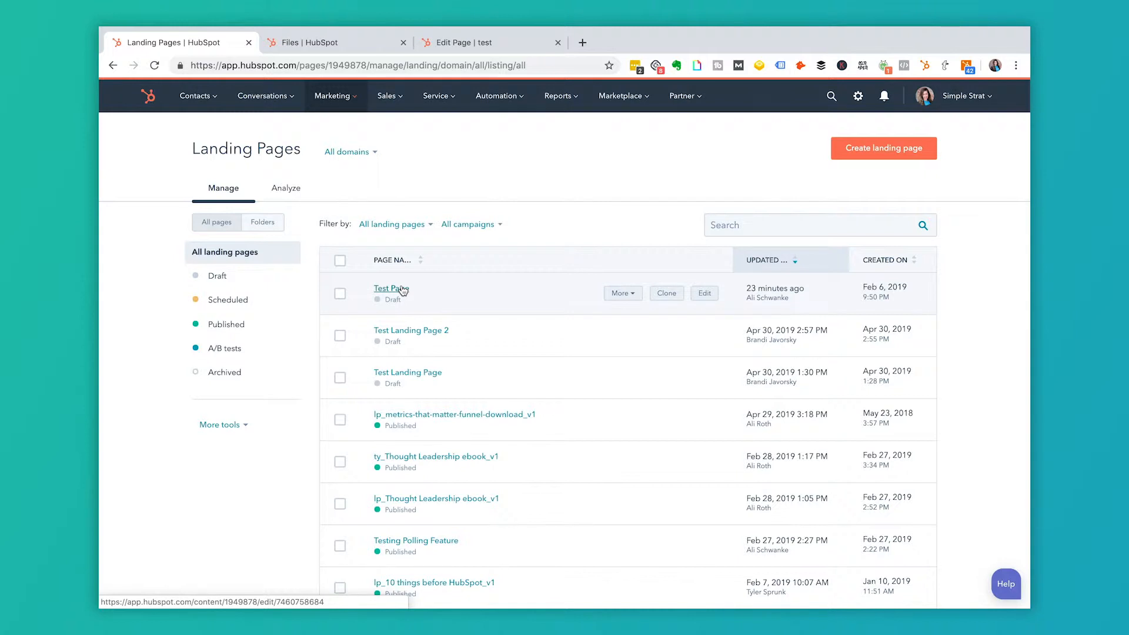
# Step: Open the Test Page landing page from the Landing Pages list
pyautogui.click(388, 288)
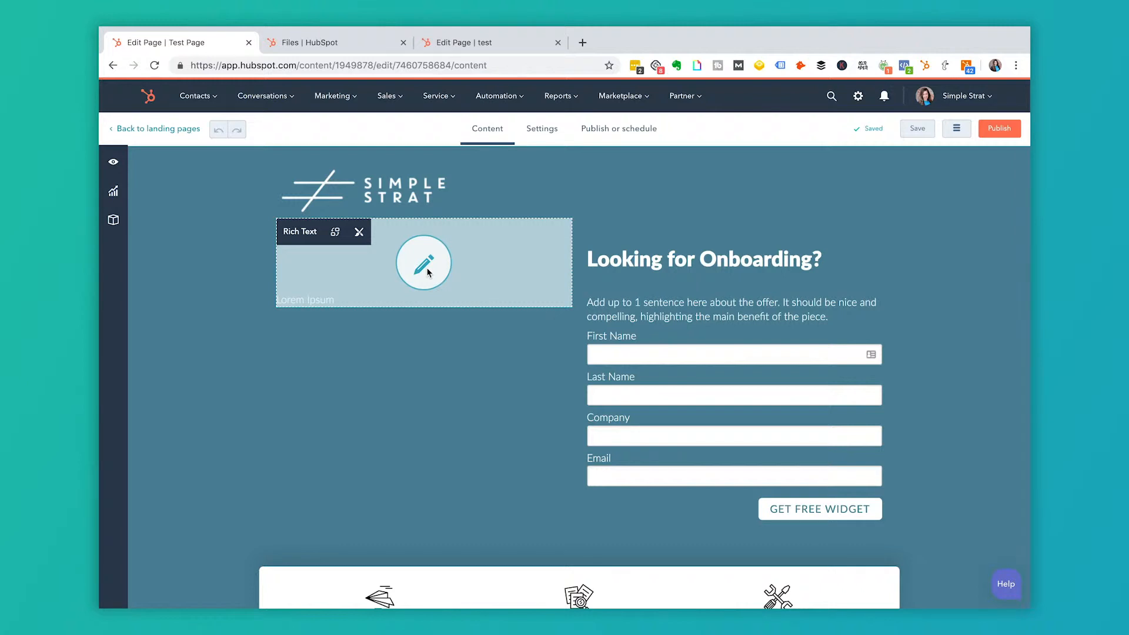
# Step: Select and clear the Lorem Ipsum placeholder in the left rich text block, then choose a video to insert
pyautogui.click(424, 263)
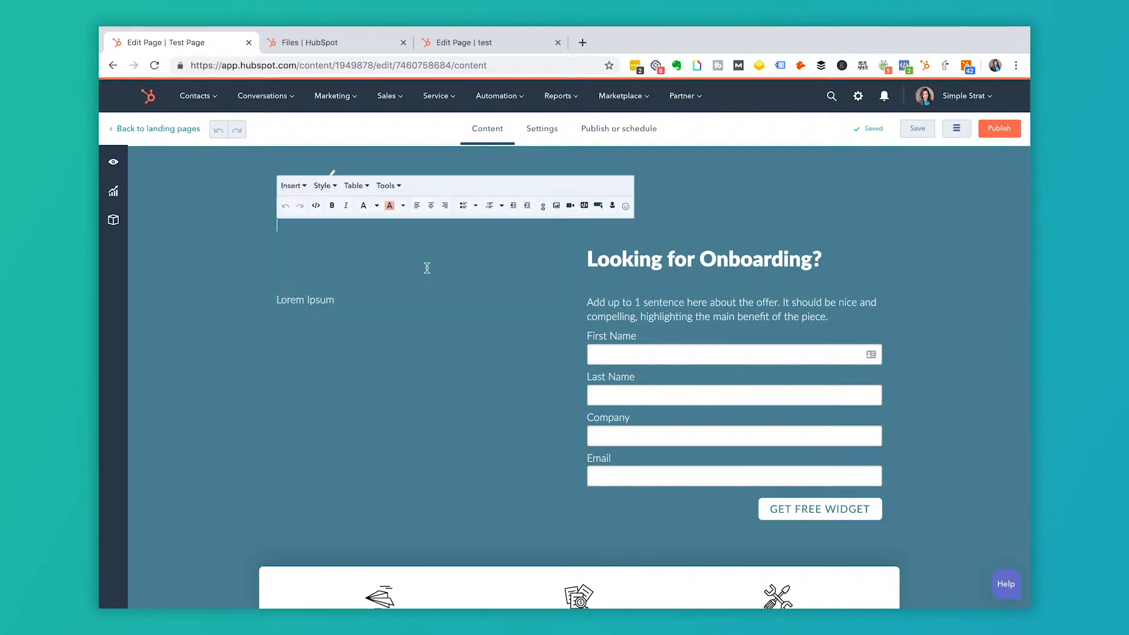
pyautogui.click(338, 300)
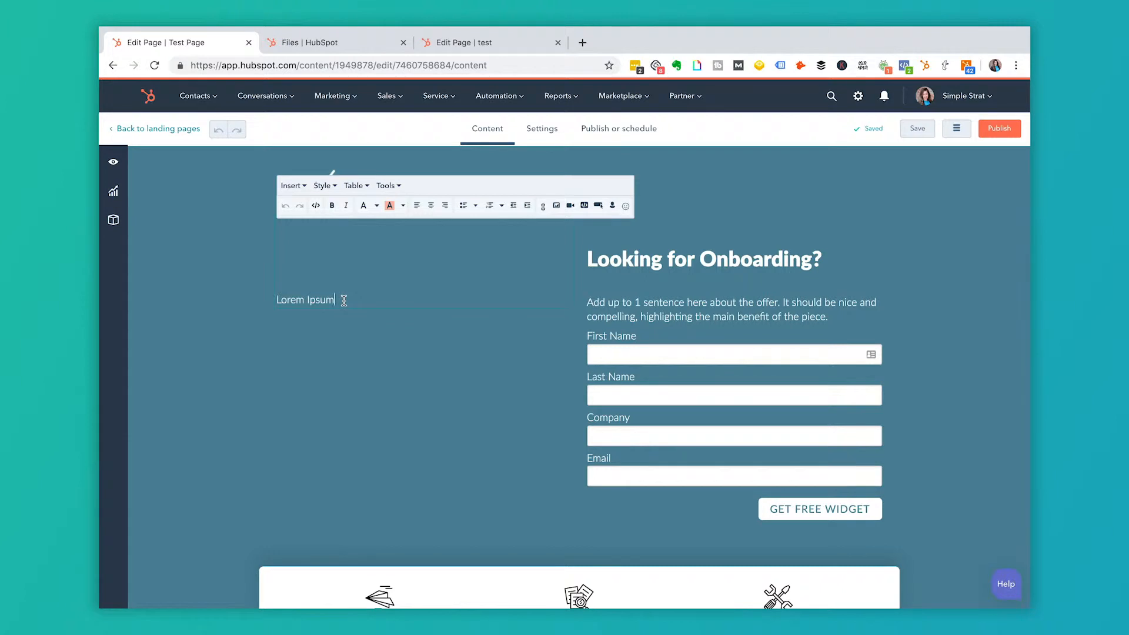
pyautogui.doubleClick(305, 300)
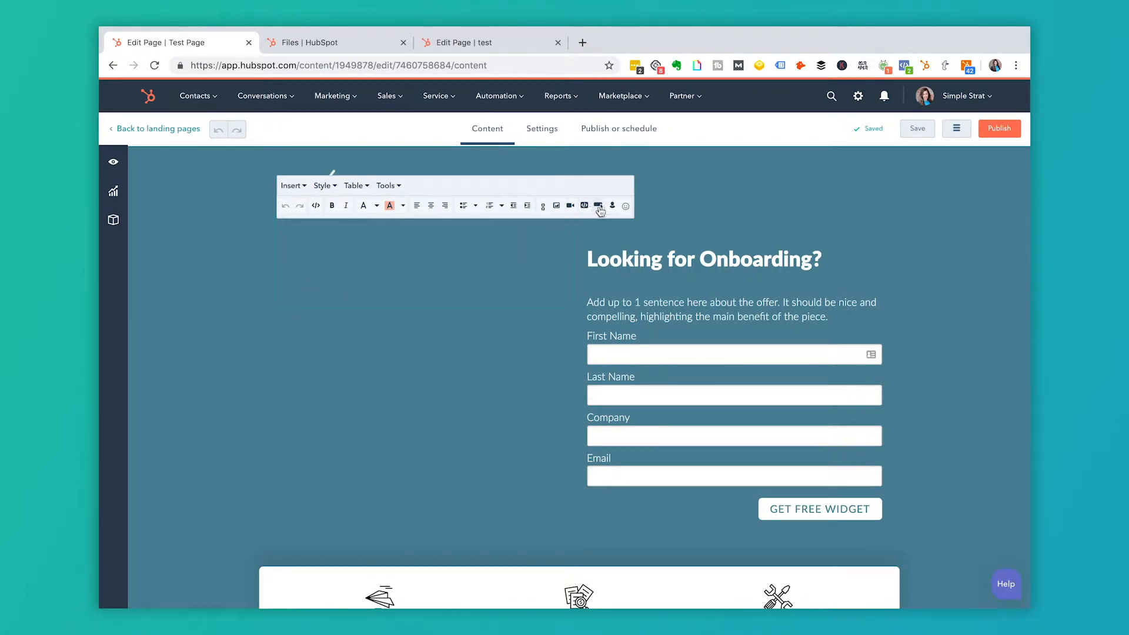
pyautogui.click(570, 206)
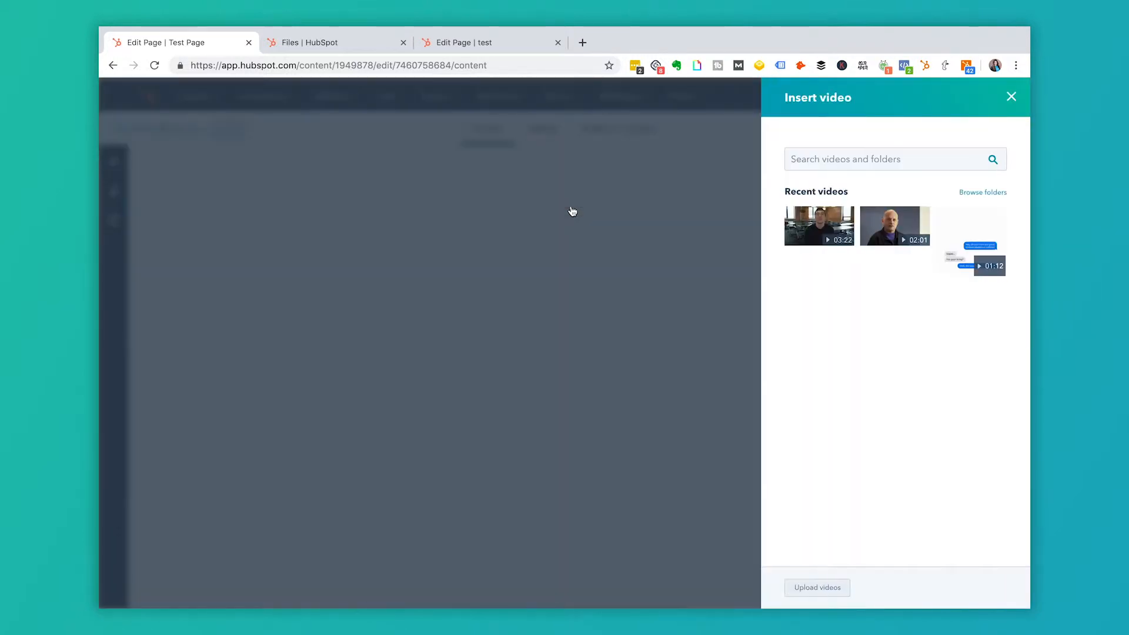
pyautogui.moveTo(818, 227)
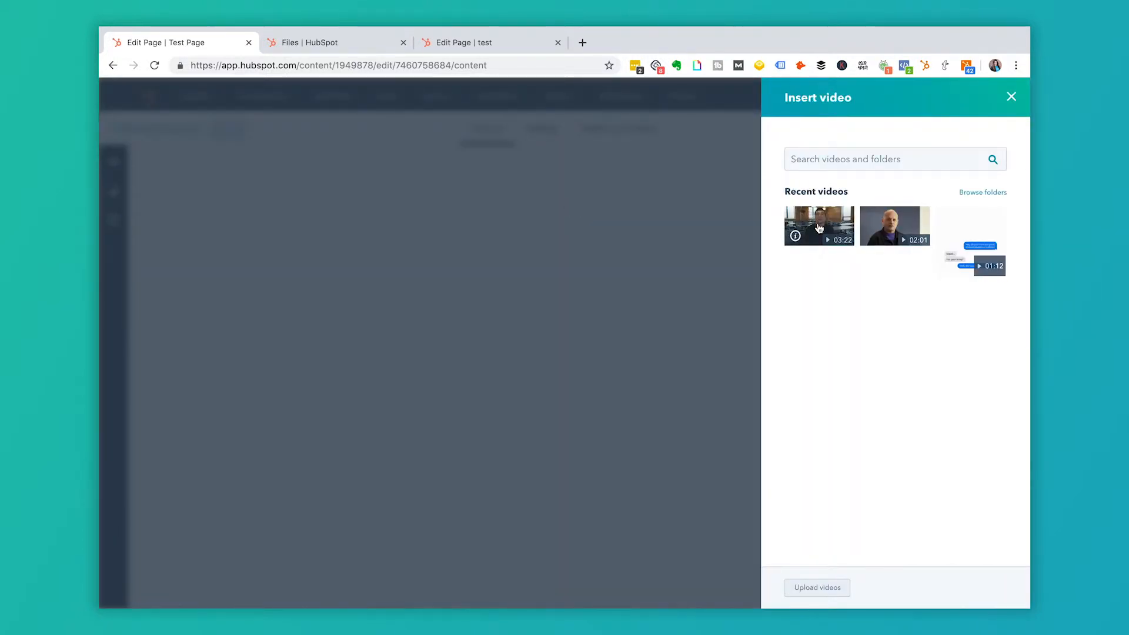
pyautogui.moveTo(819, 227)
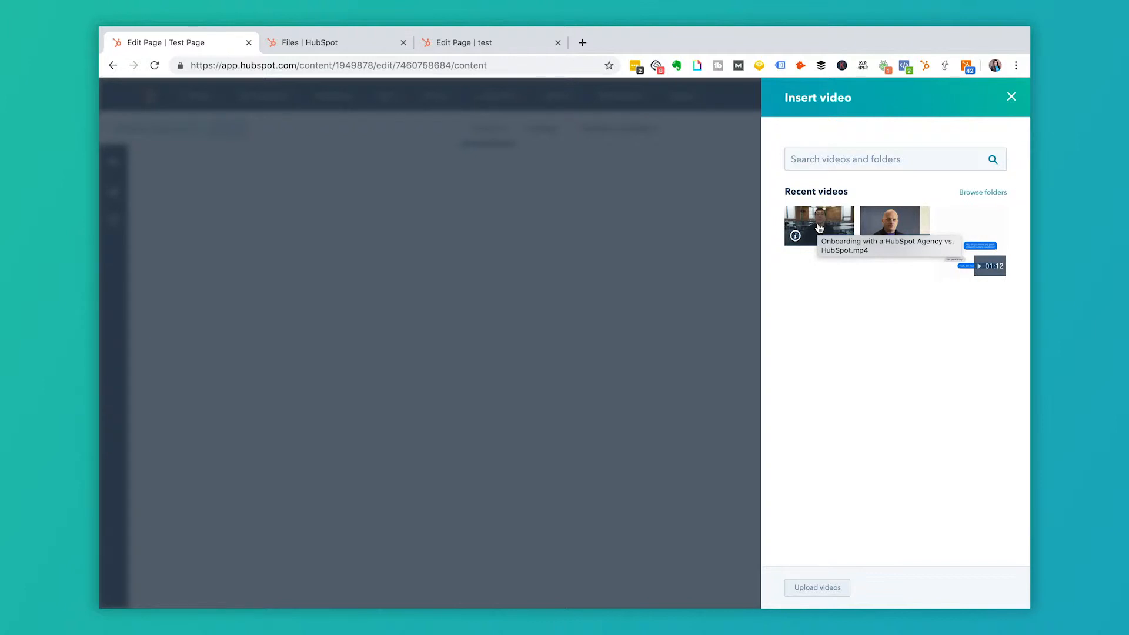
pyautogui.moveTo(357, 47)
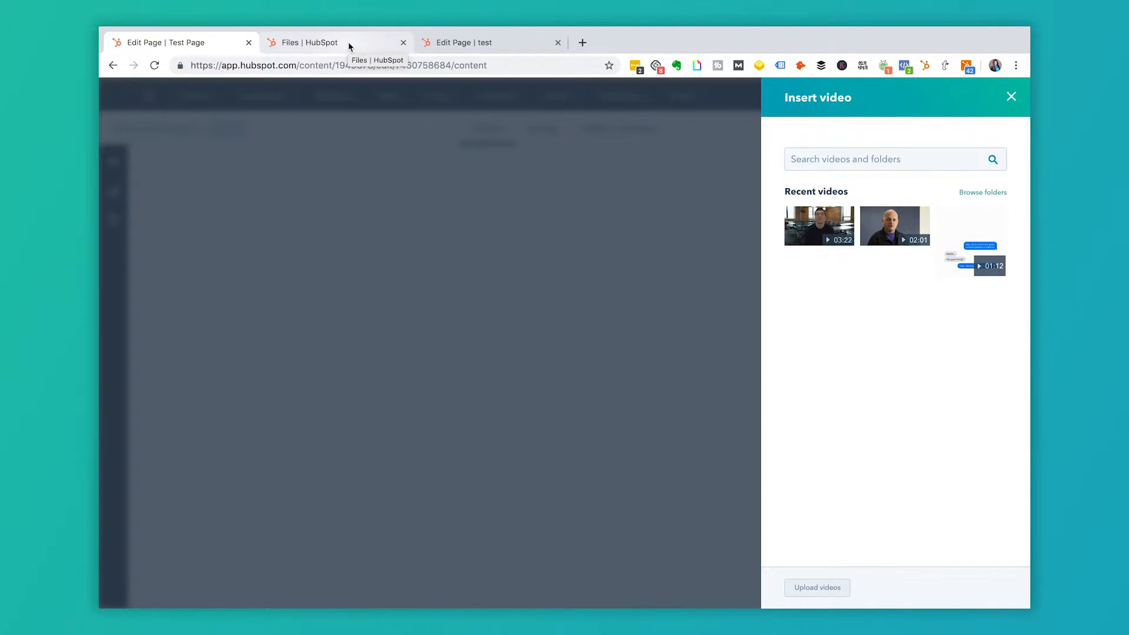
# Step: From the Vast landing page editor, place the cursor in the text and insert a video to trigger the Vidyard prompt
pyautogui.click(330, 42)
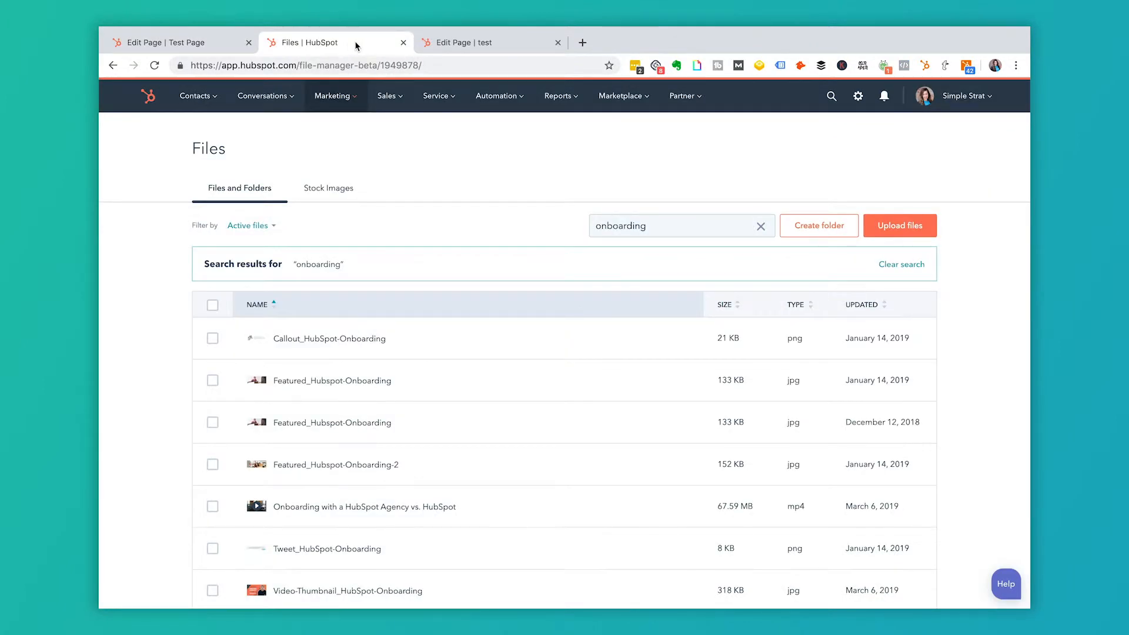
pyautogui.click(476, 43)
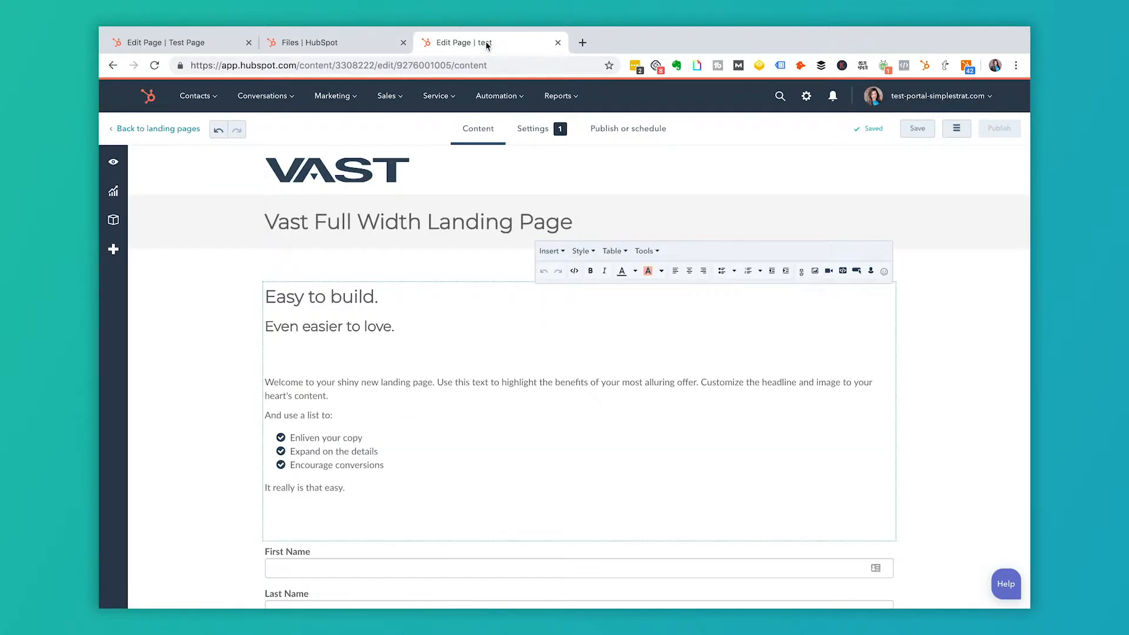
pyautogui.click(302, 353)
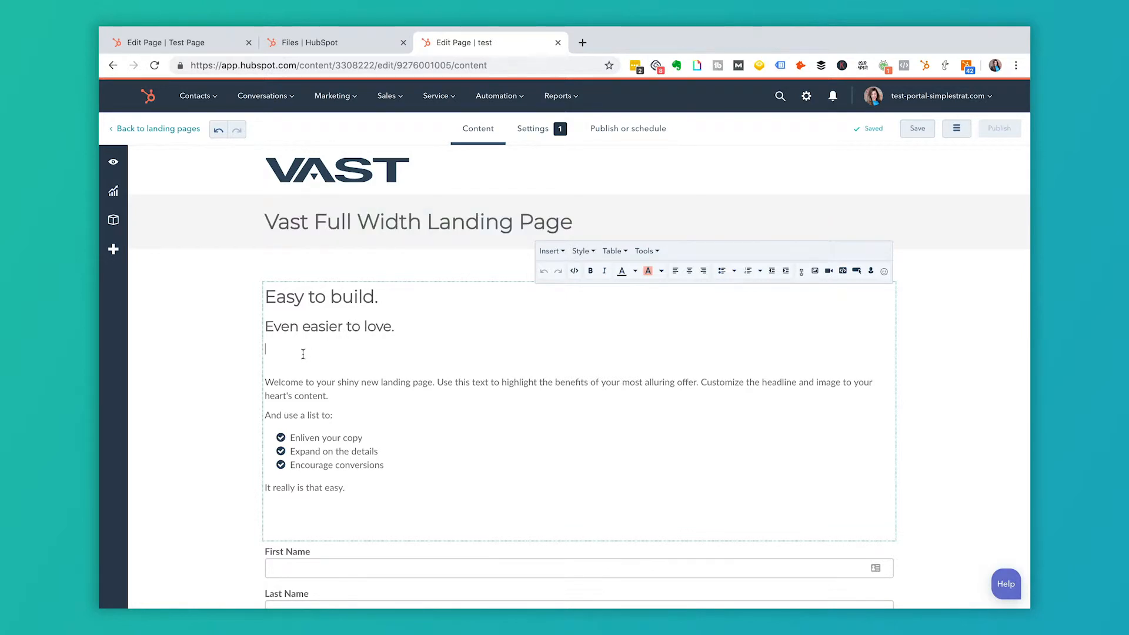
pyautogui.moveTo(829, 271)
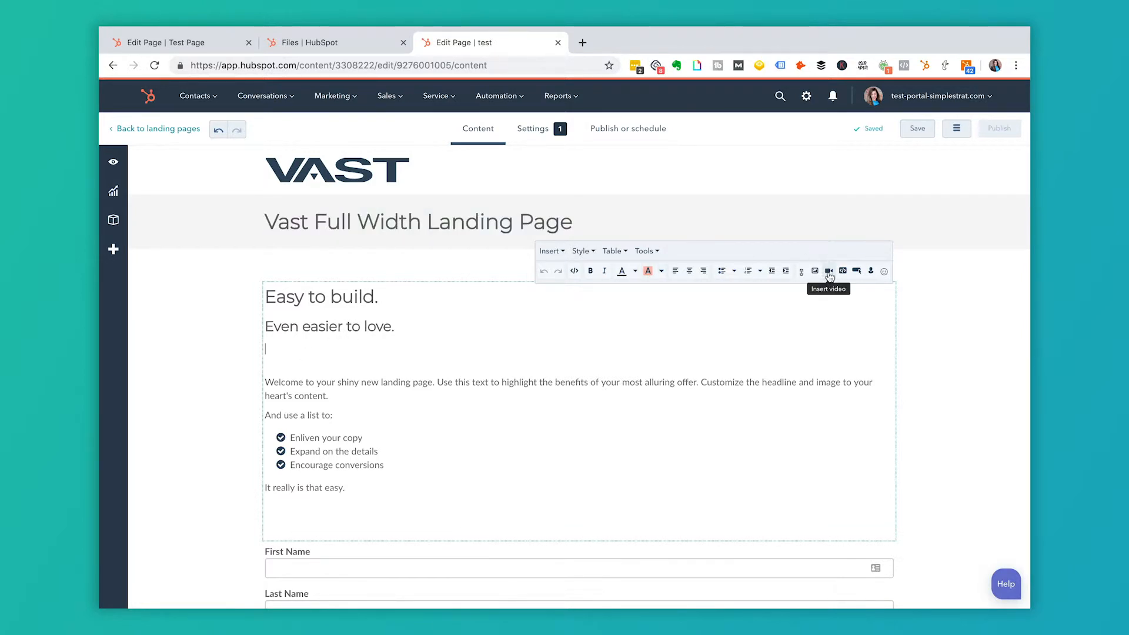
pyautogui.click(829, 271)
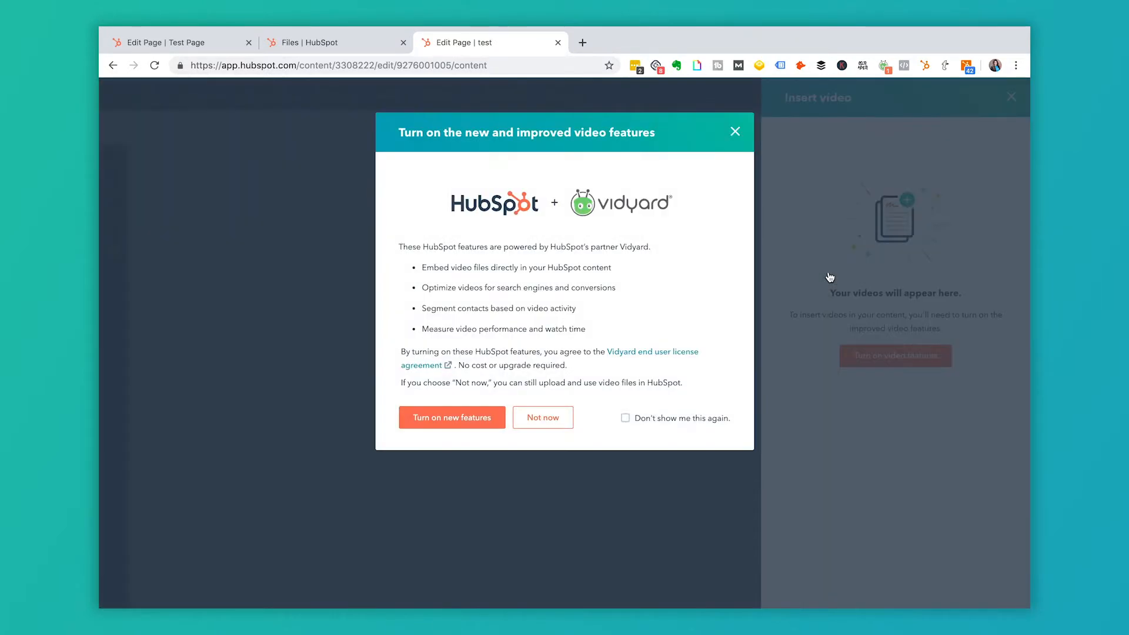
pyautogui.moveTo(706, 256)
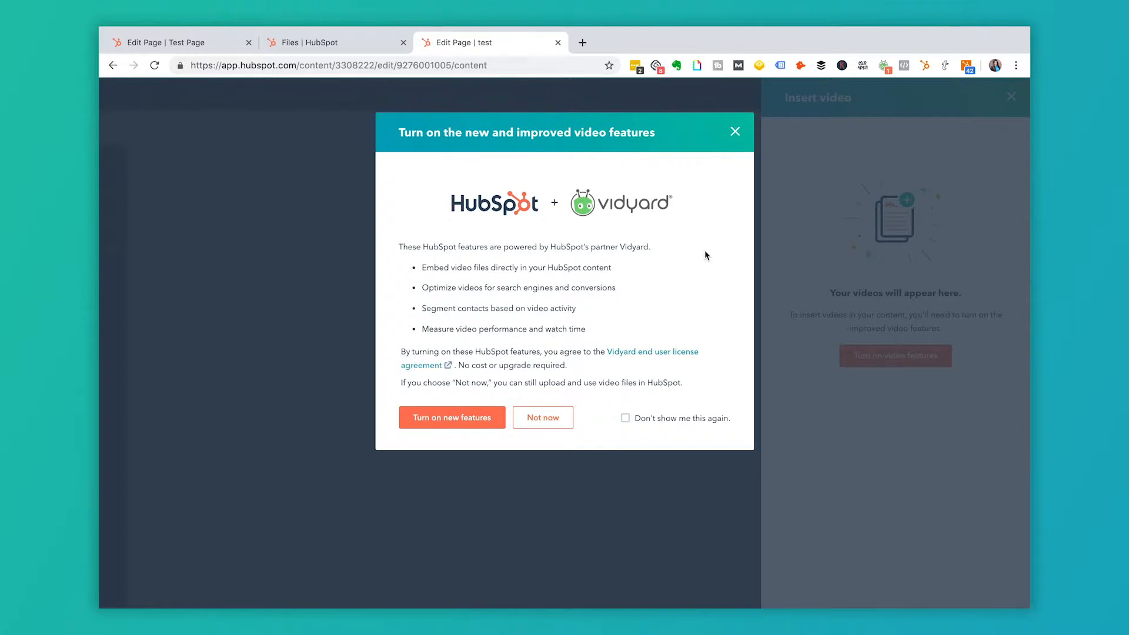
pyautogui.moveTo(444, 425)
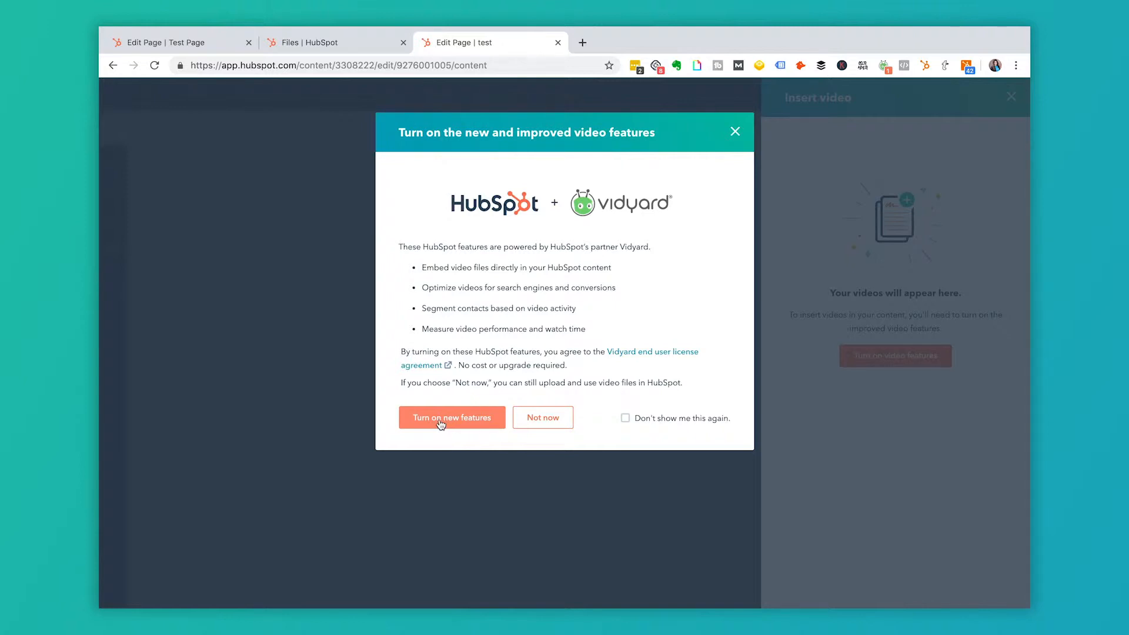
pyautogui.moveTo(667, 224)
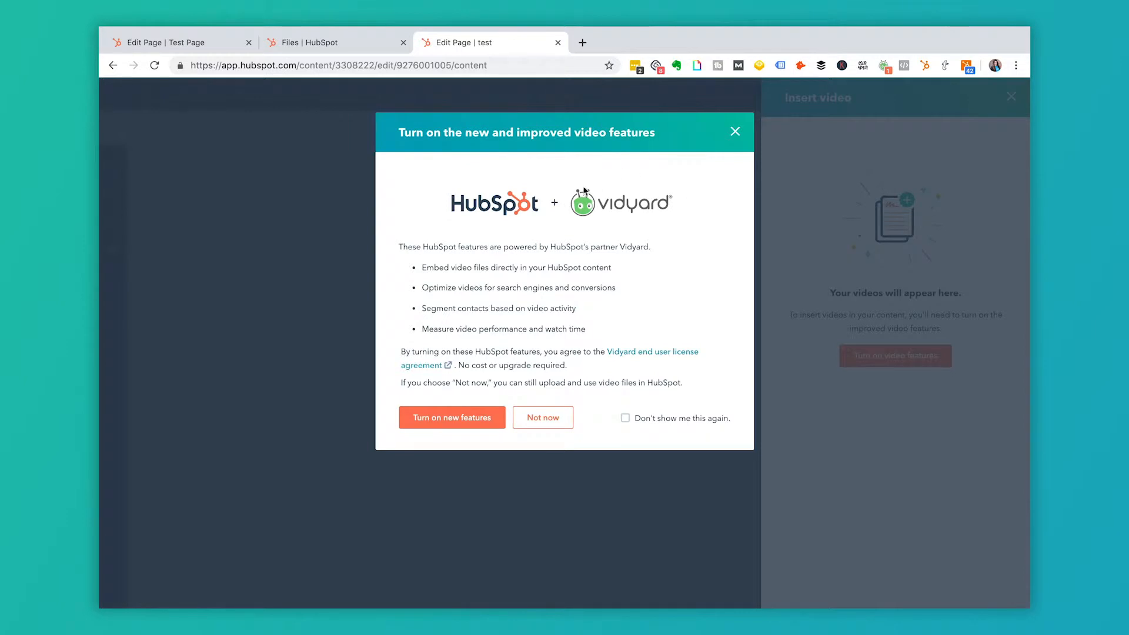
pyautogui.moveTo(637, 216)
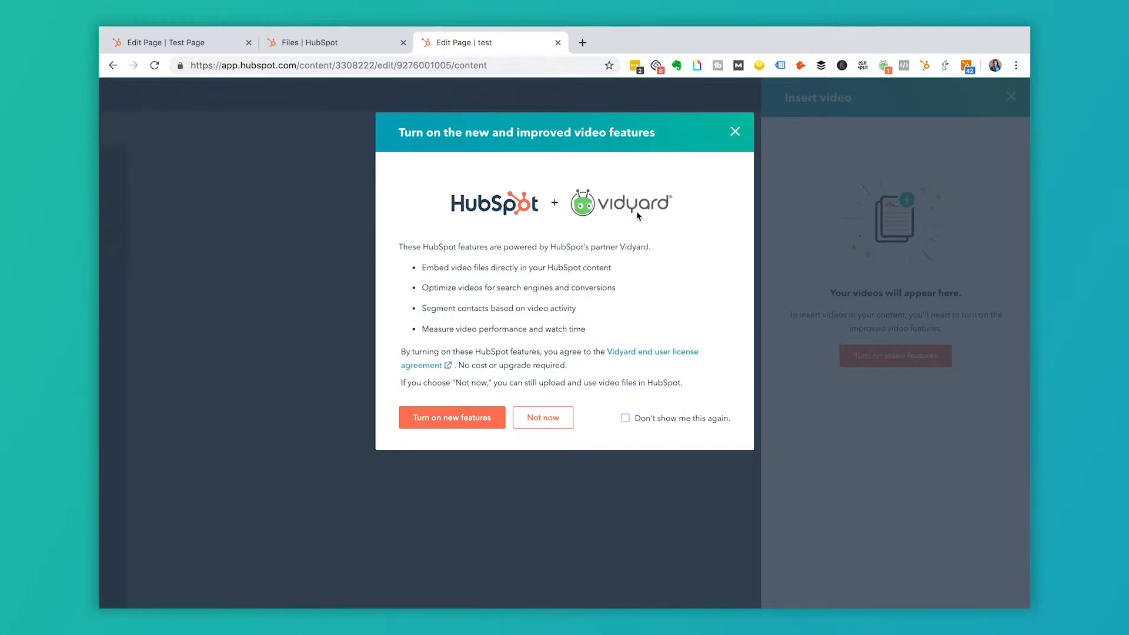
pyautogui.moveTo(469, 414)
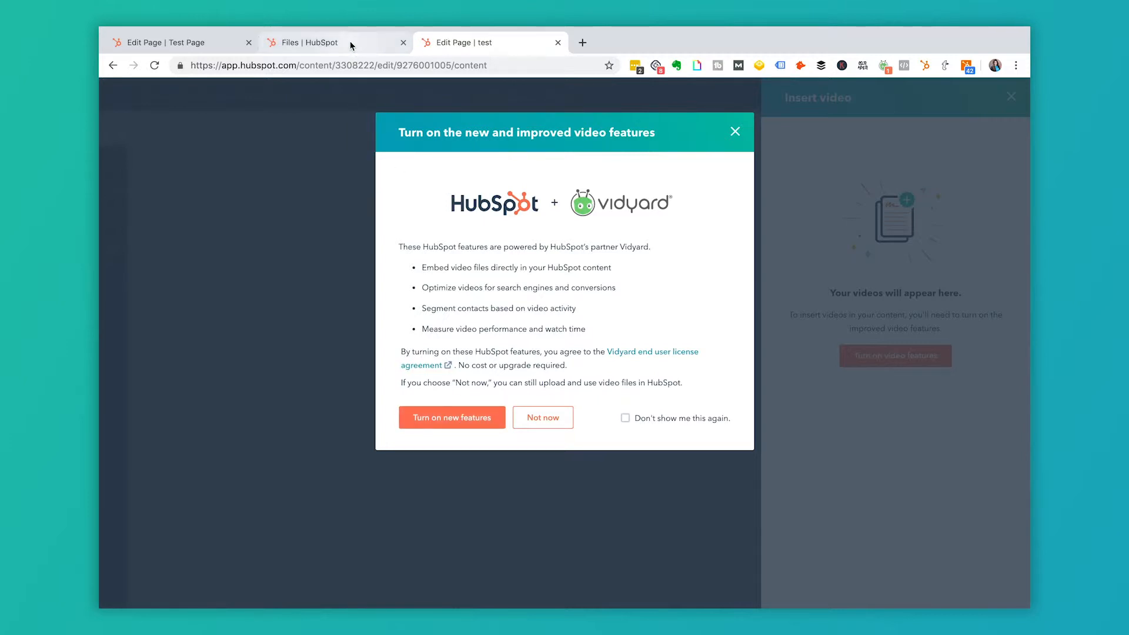
# Step: Open file details for the 'Onboarding with a HubSpot Agency vs. HubSpot' MP4 in Files
pyautogui.click(331, 42)
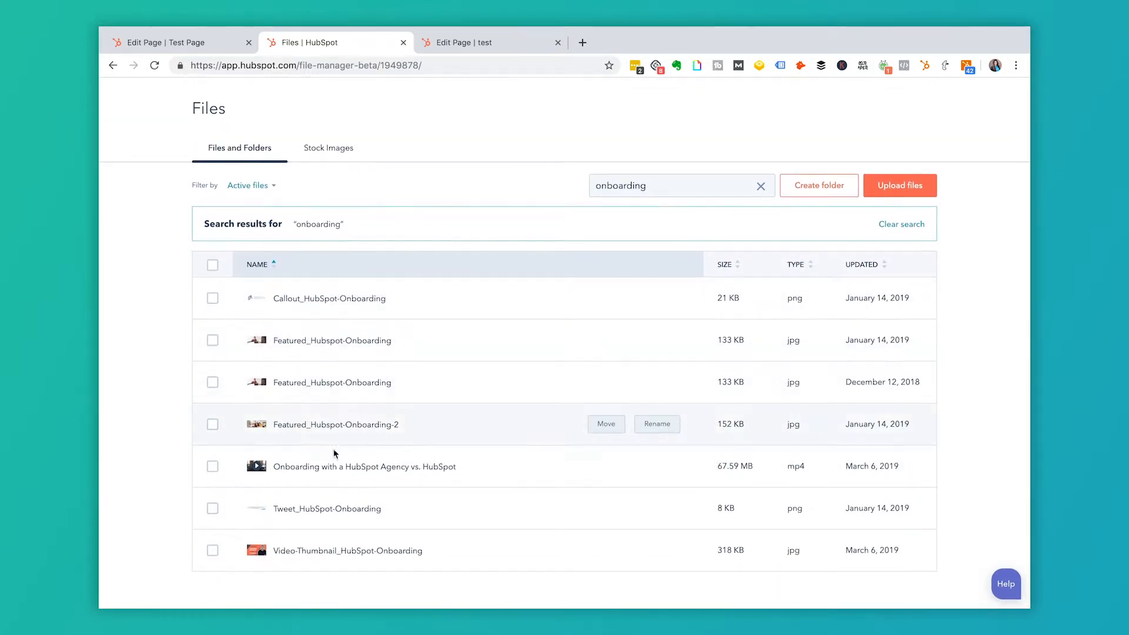
pyautogui.moveTo(396, 469)
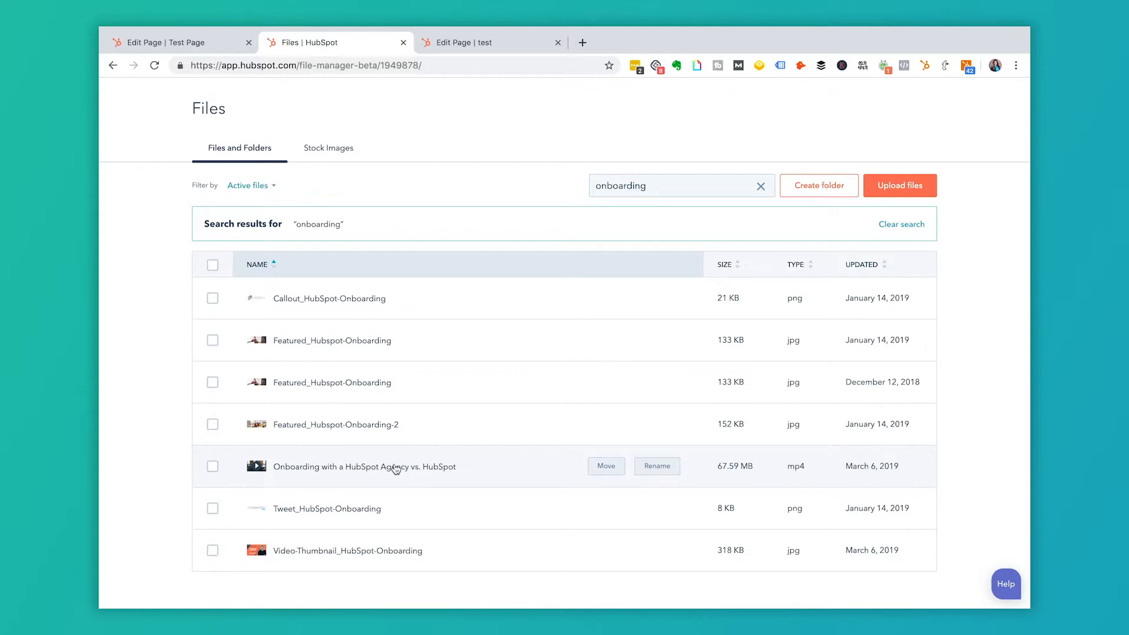
pyautogui.click(364, 467)
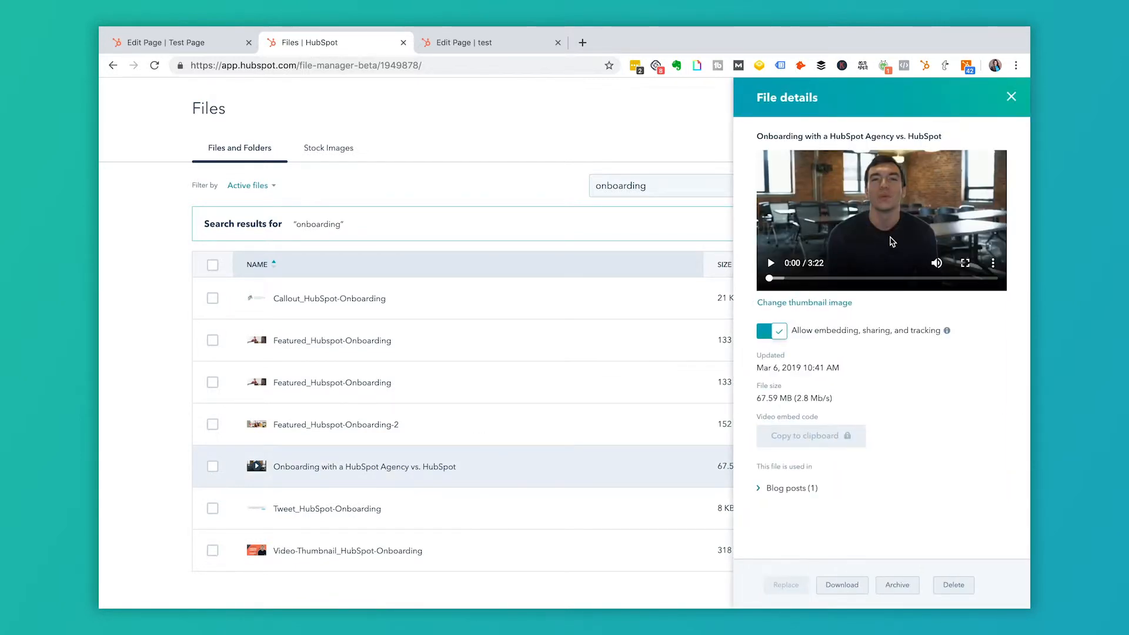
pyautogui.moveTo(933, 206)
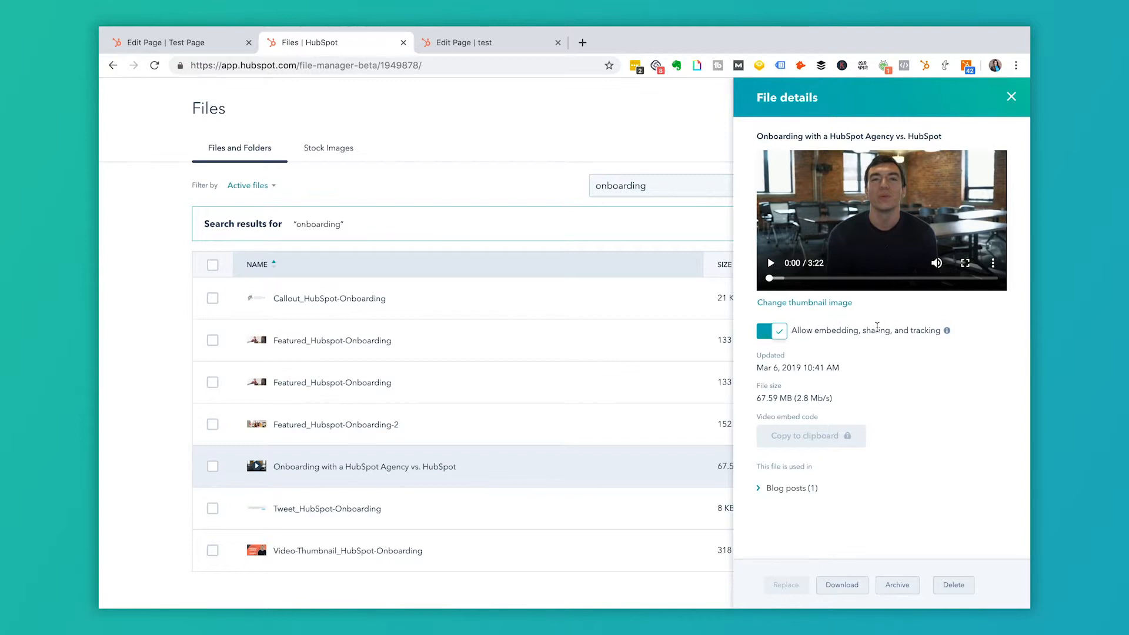
pyautogui.moveTo(946, 330)
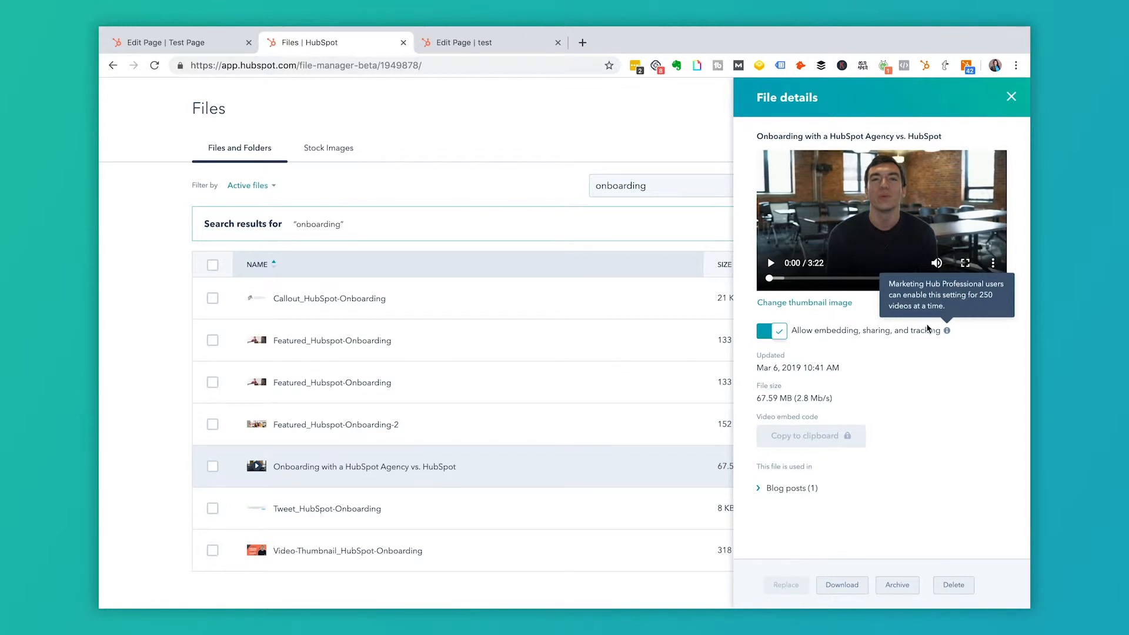
pyautogui.moveTo(787, 488)
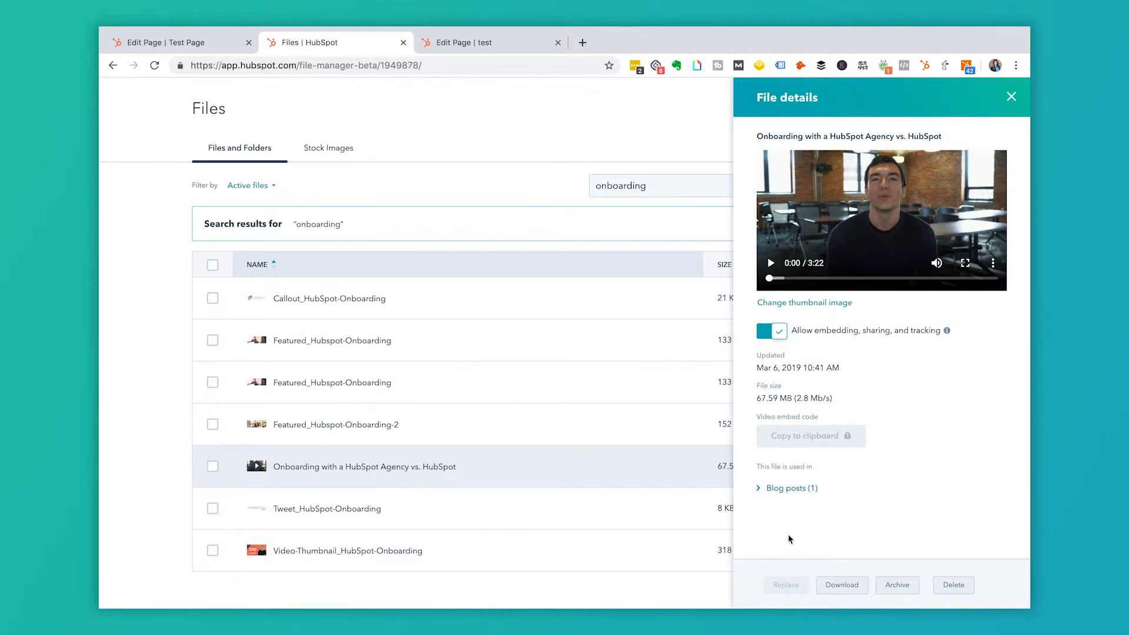
pyautogui.moveTo(387, 128)
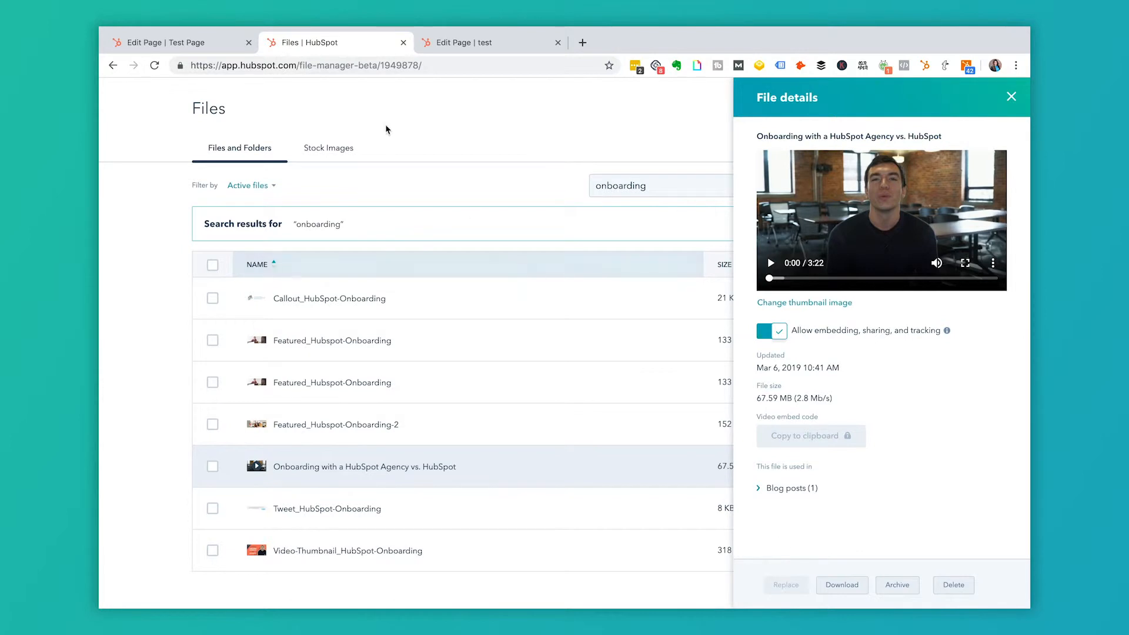
# Step: Set the embedded onboarding video's overlay to Call-to-action in the Test Page editor
pyautogui.click(171, 42)
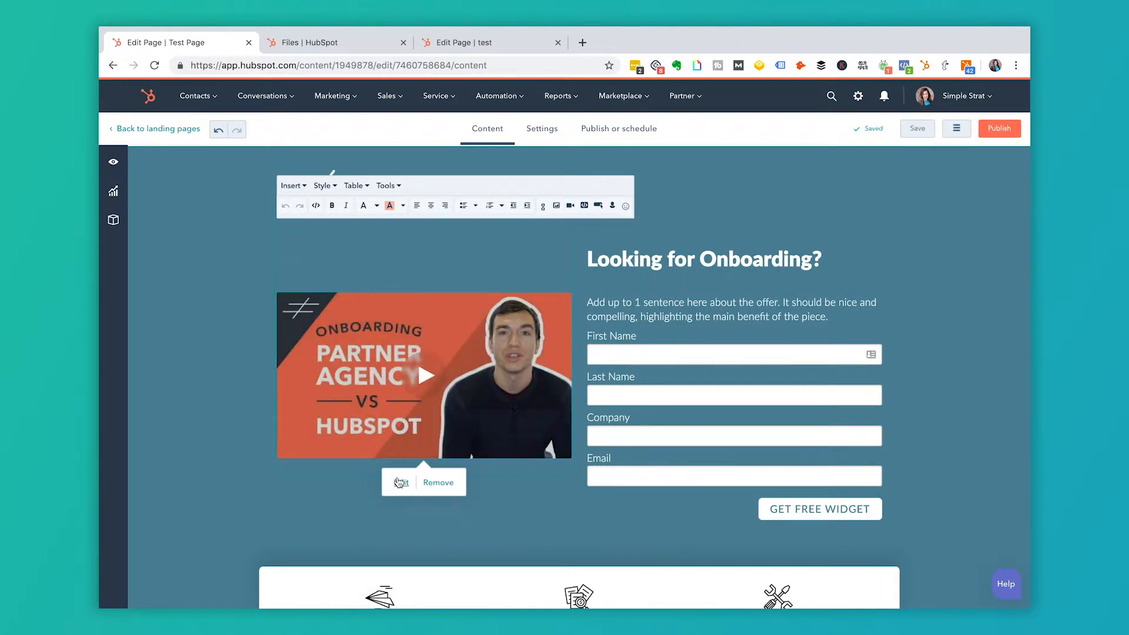
pyautogui.click(401, 482)
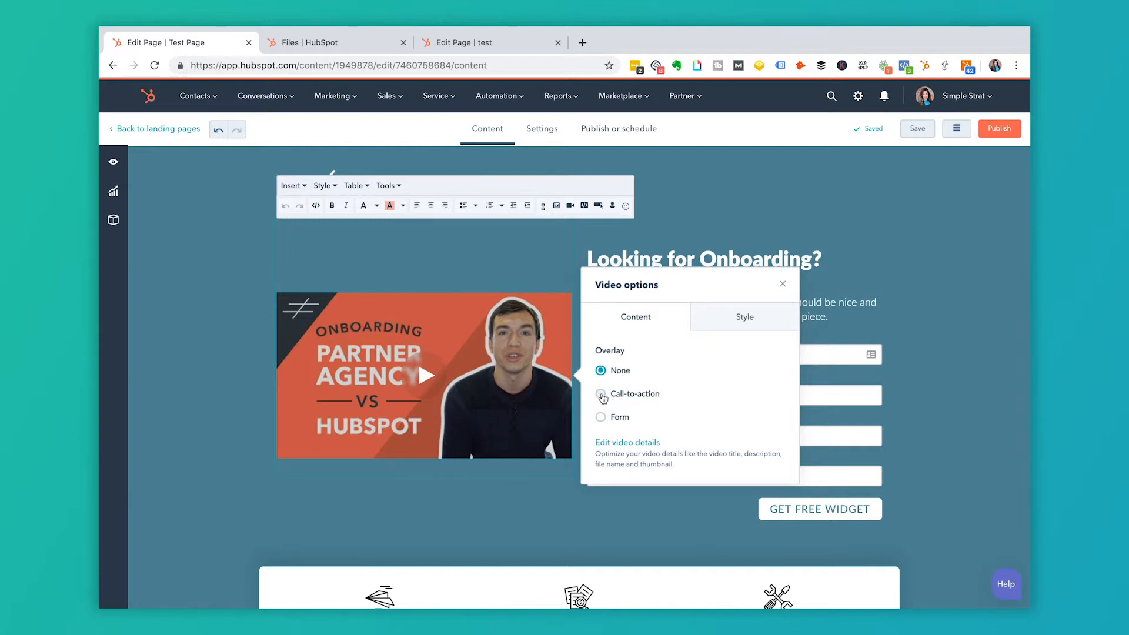
pyautogui.click(601, 394)
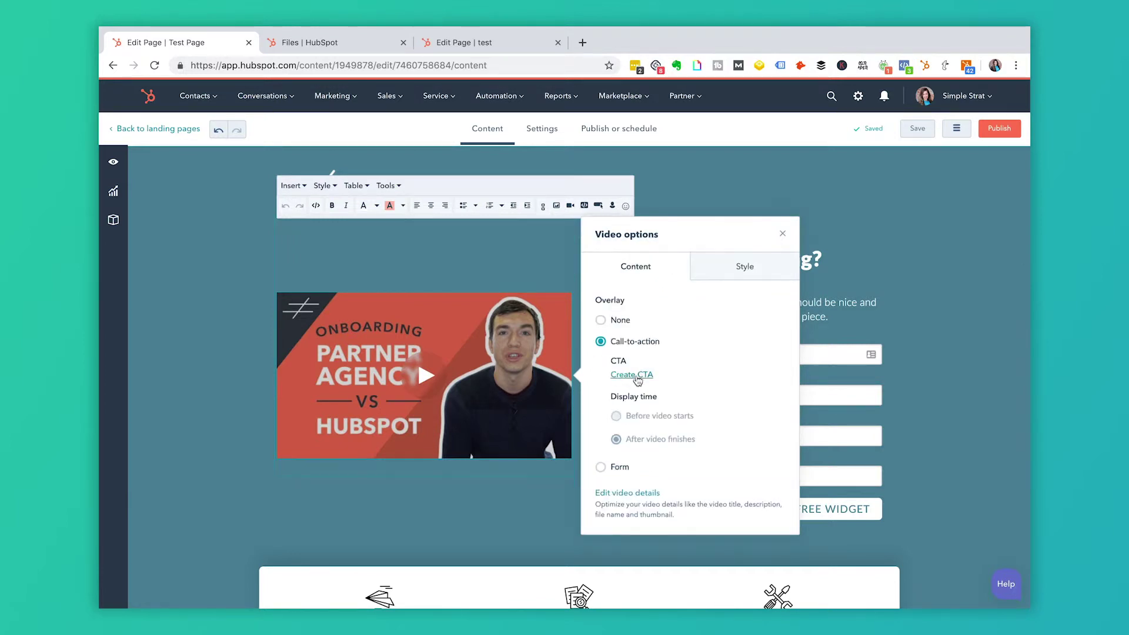
pyautogui.click(632, 374)
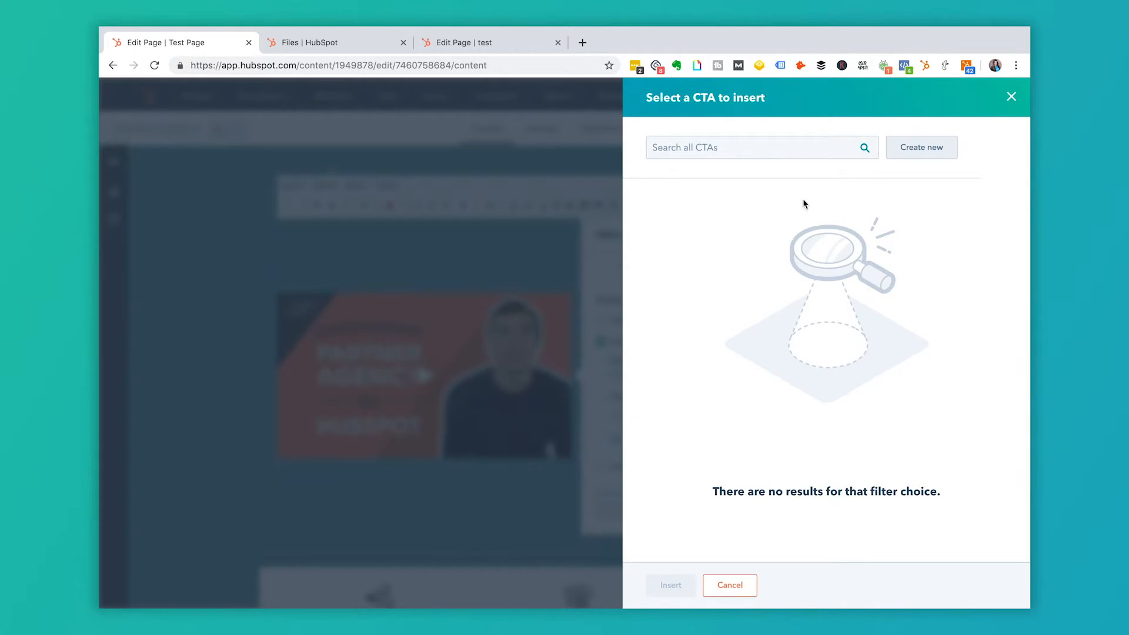
# Step: Create a new CTA and finish its button design step
pyautogui.click(922, 147)
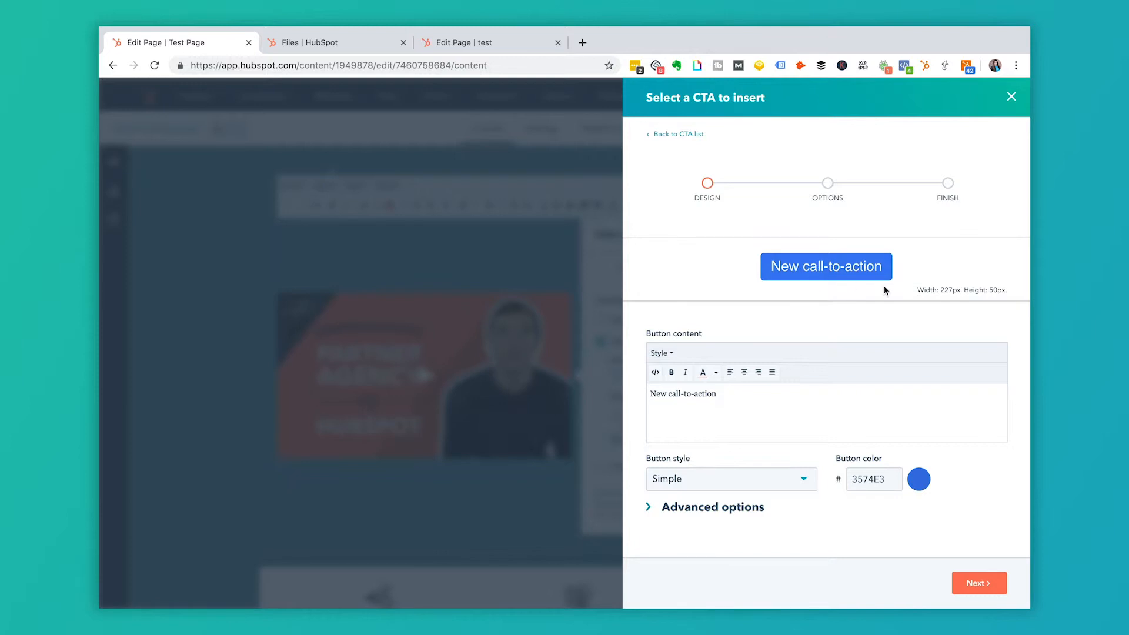
pyautogui.click(979, 582)
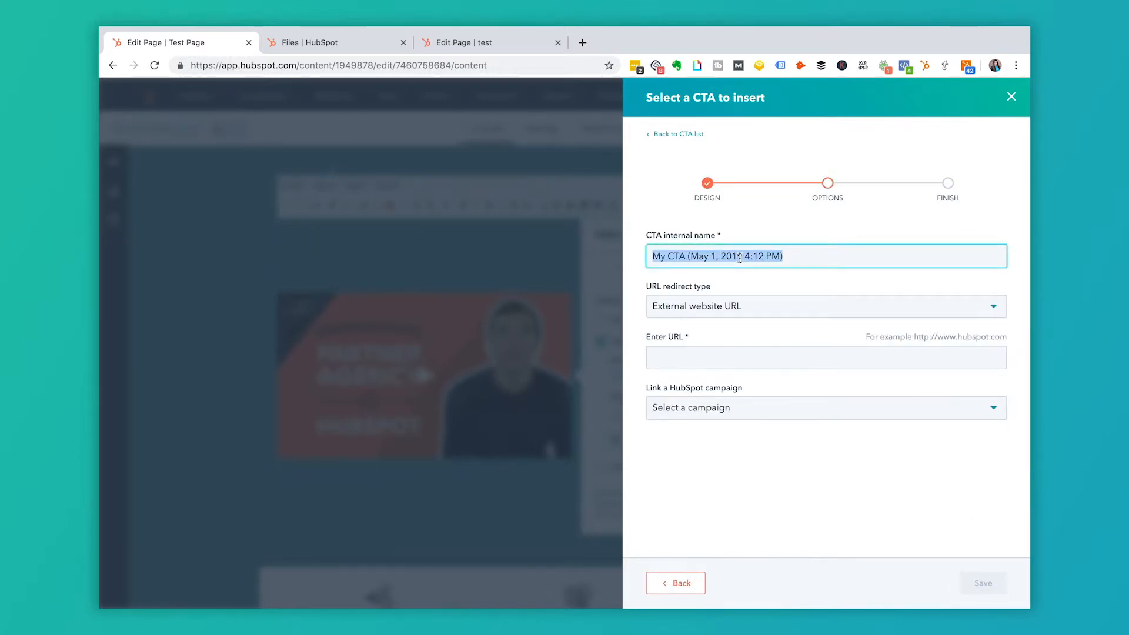
# Step: Name the CTA 'Book a Meeting' and redirect it to a chosen meeting link
pyautogui.write('Test C')
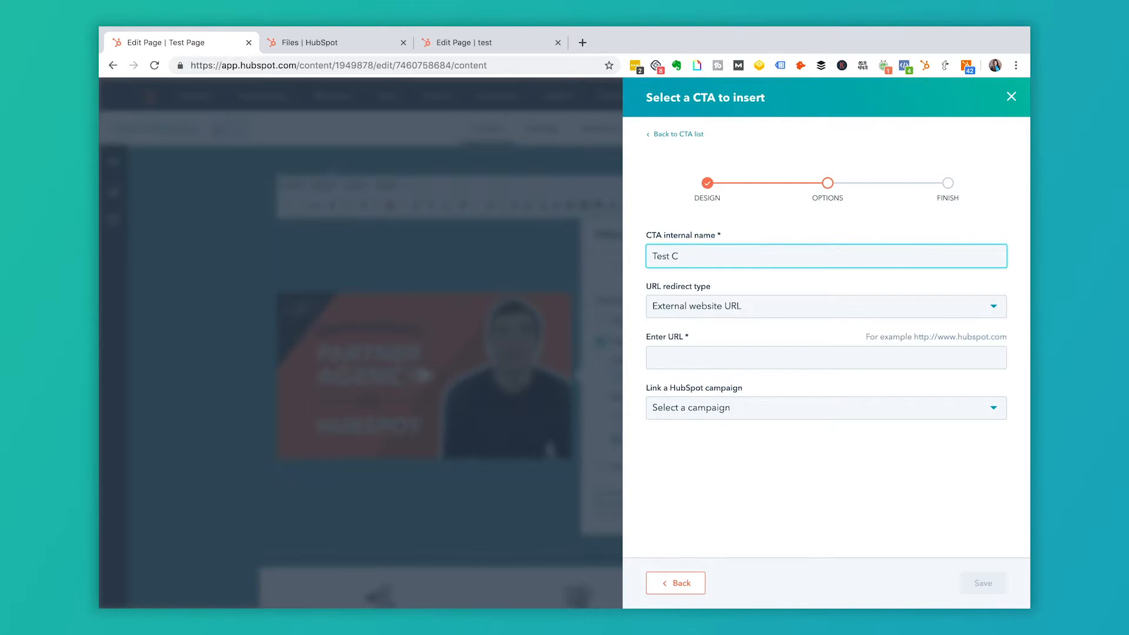
pyautogui.click(826, 306)
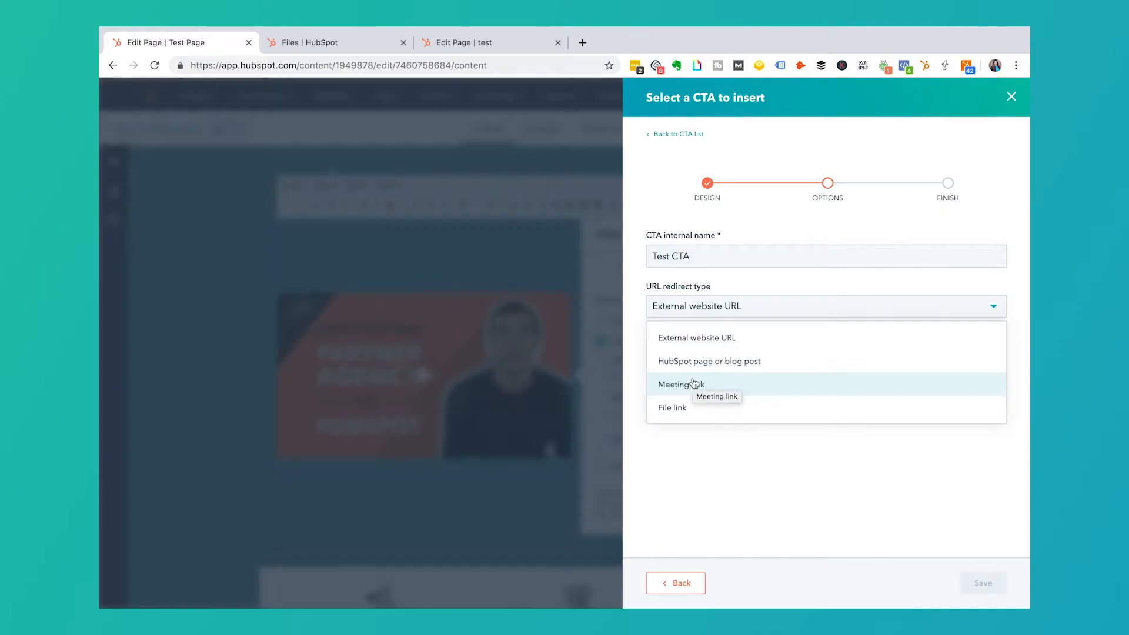
pyautogui.click(681, 384)
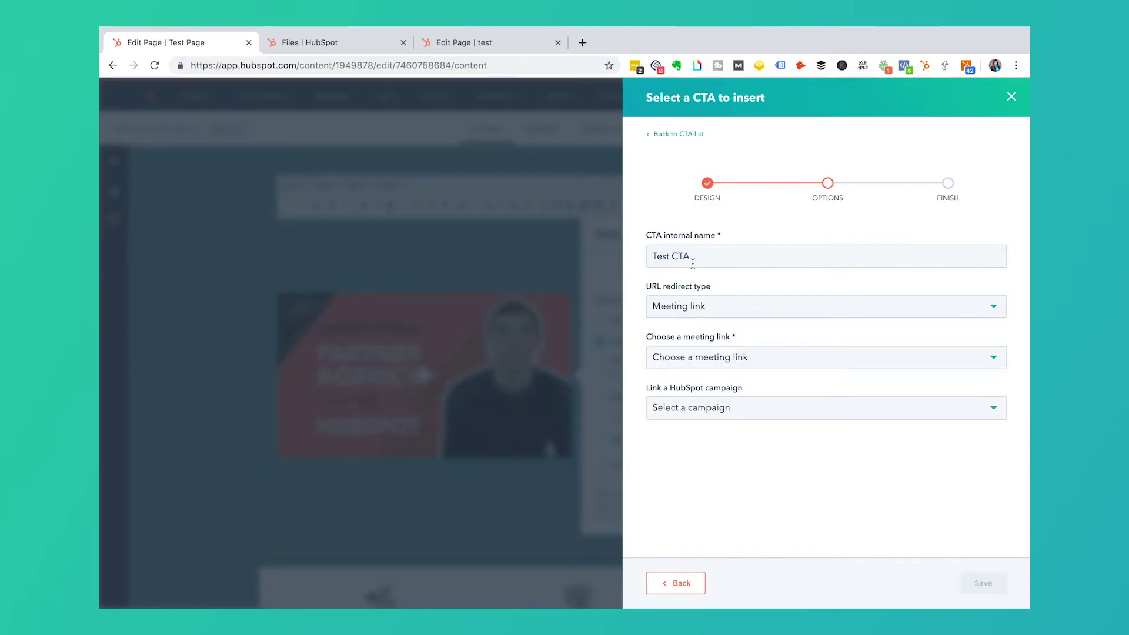
pyautogui.write('Book a M')
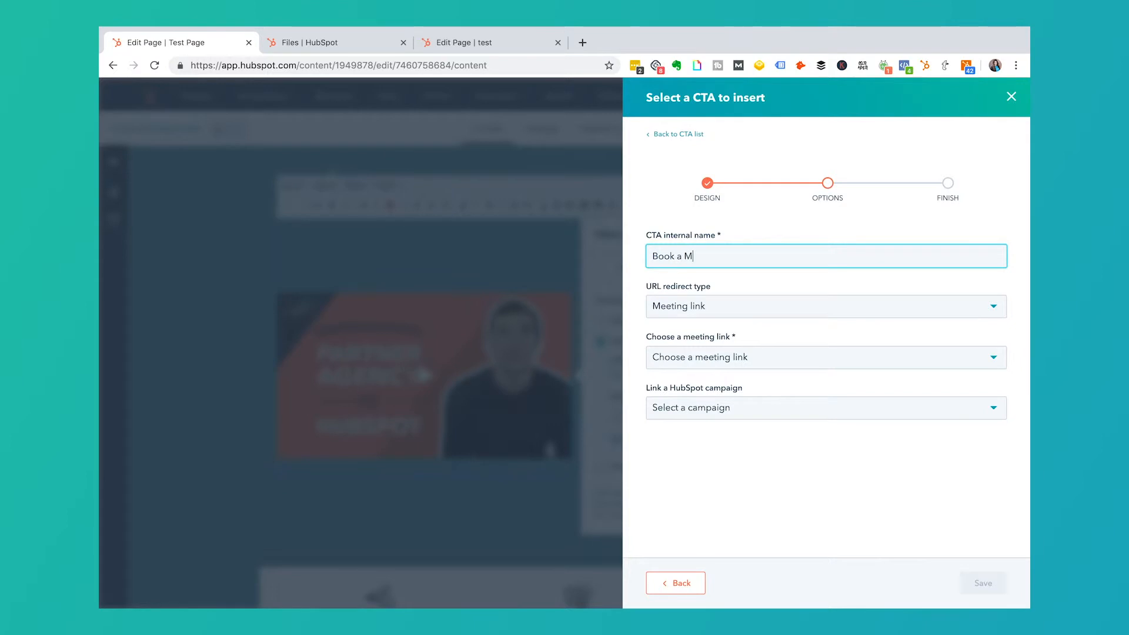
pyautogui.click(826, 357)
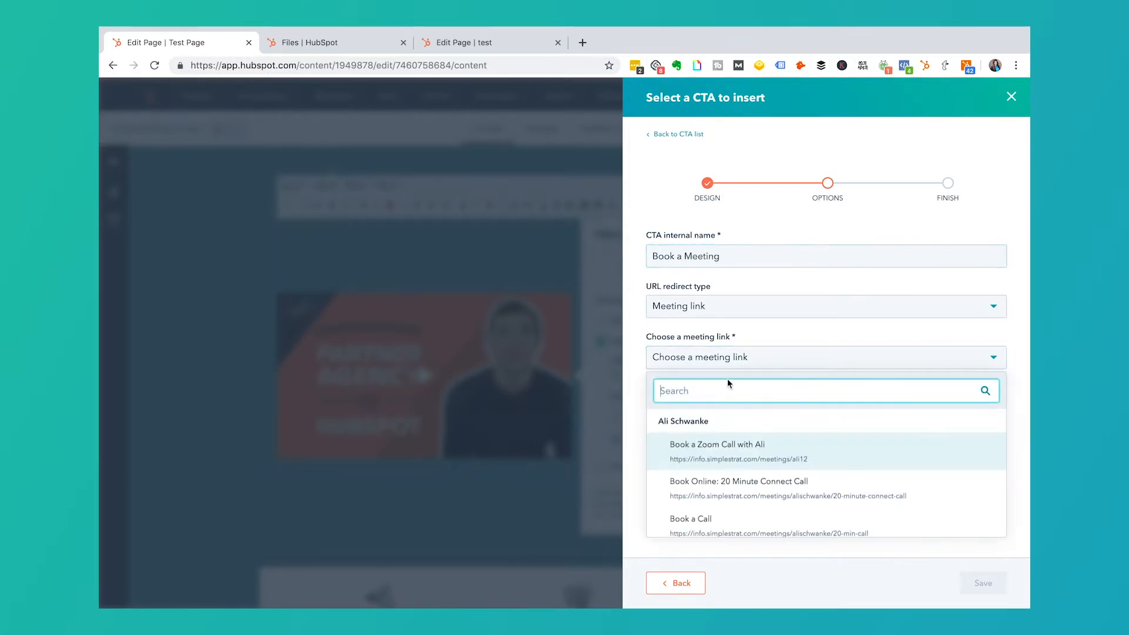
pyautogui.click(718, 445)
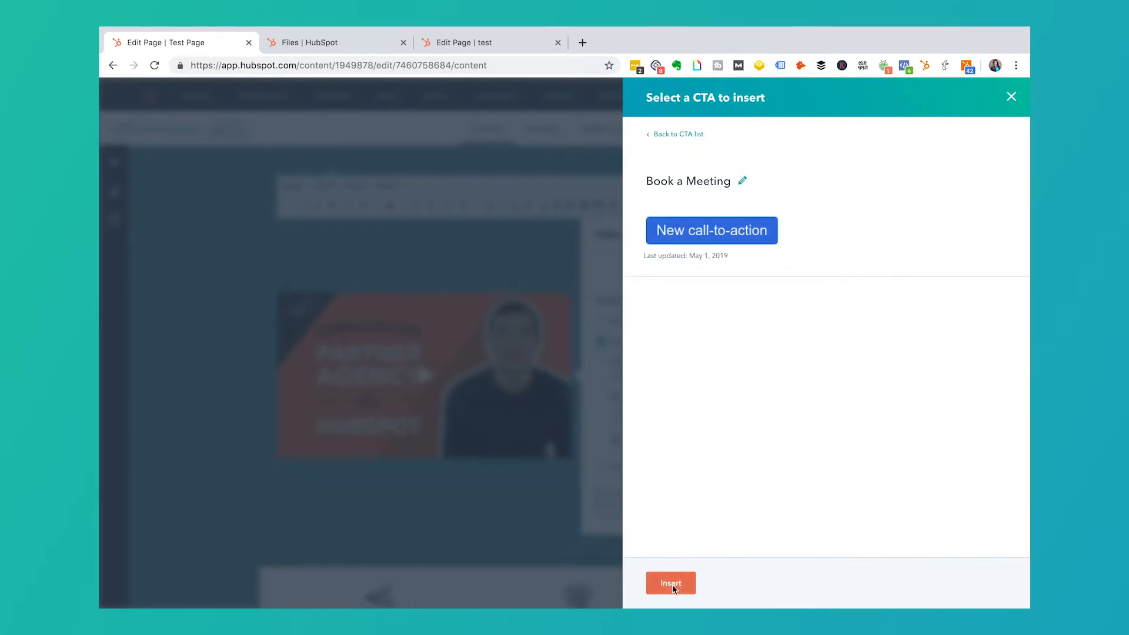
# Step: Insert the Book a Meeting CTA before video start, try a form, then set overlay to None
pyautogui.click(670, 583)
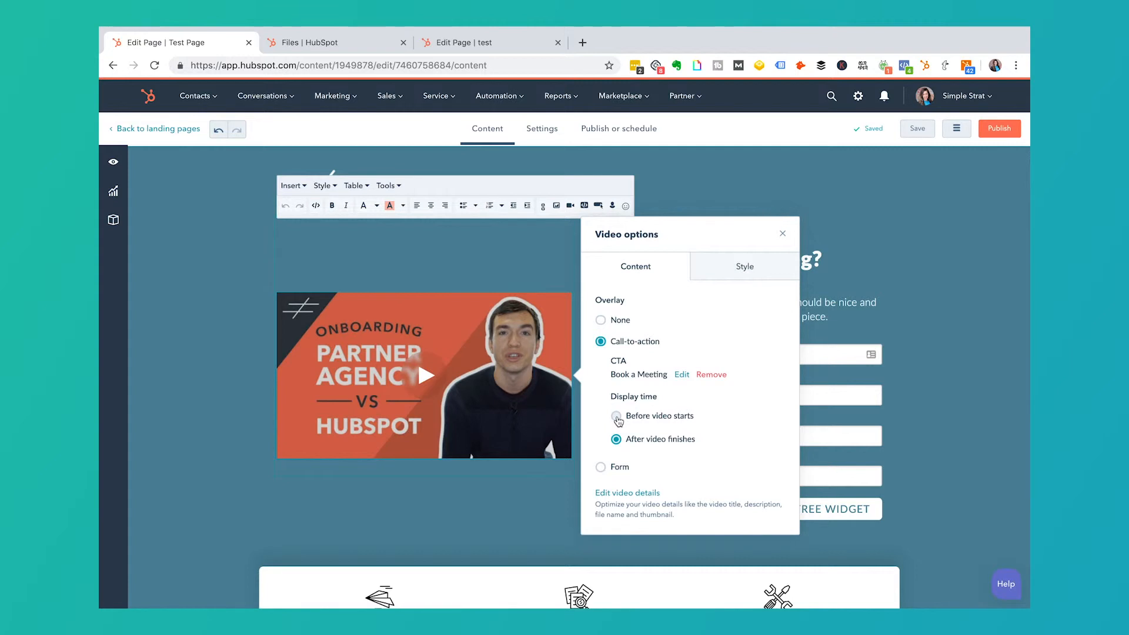
pyautogui.click(616, 416)
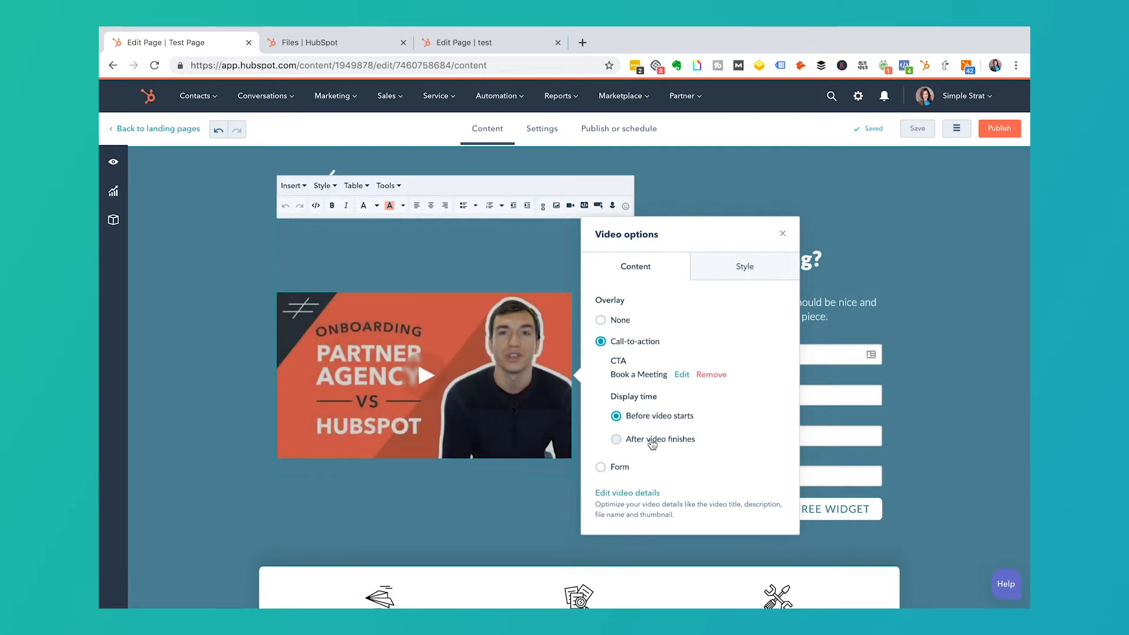
pyautogui.moveTo(616, 474)
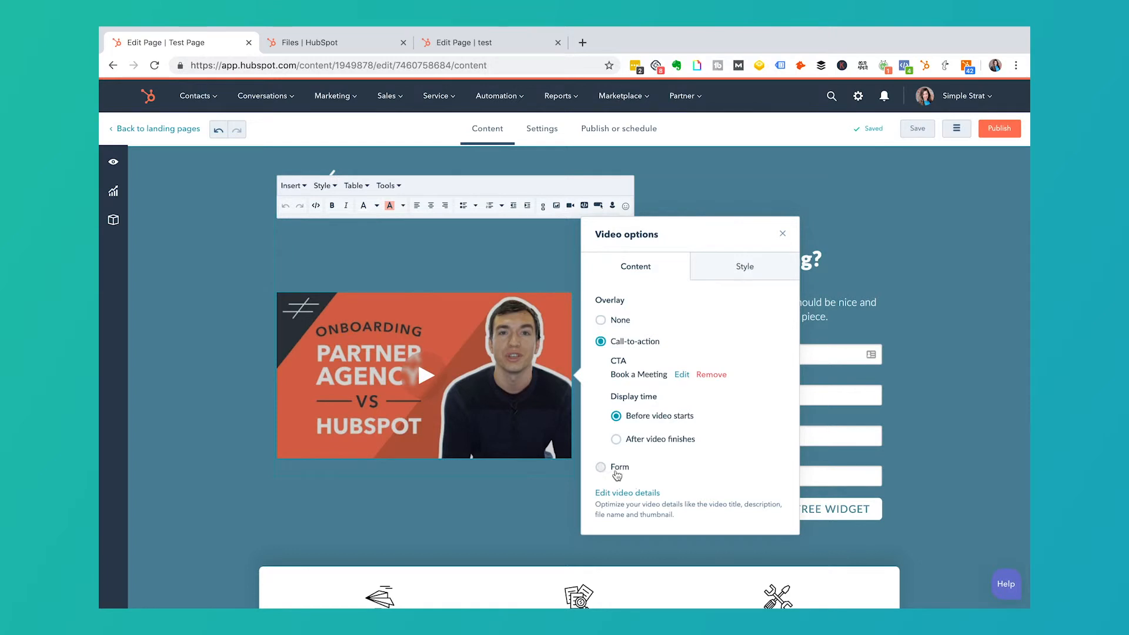
pyautogui.click(601, 468)
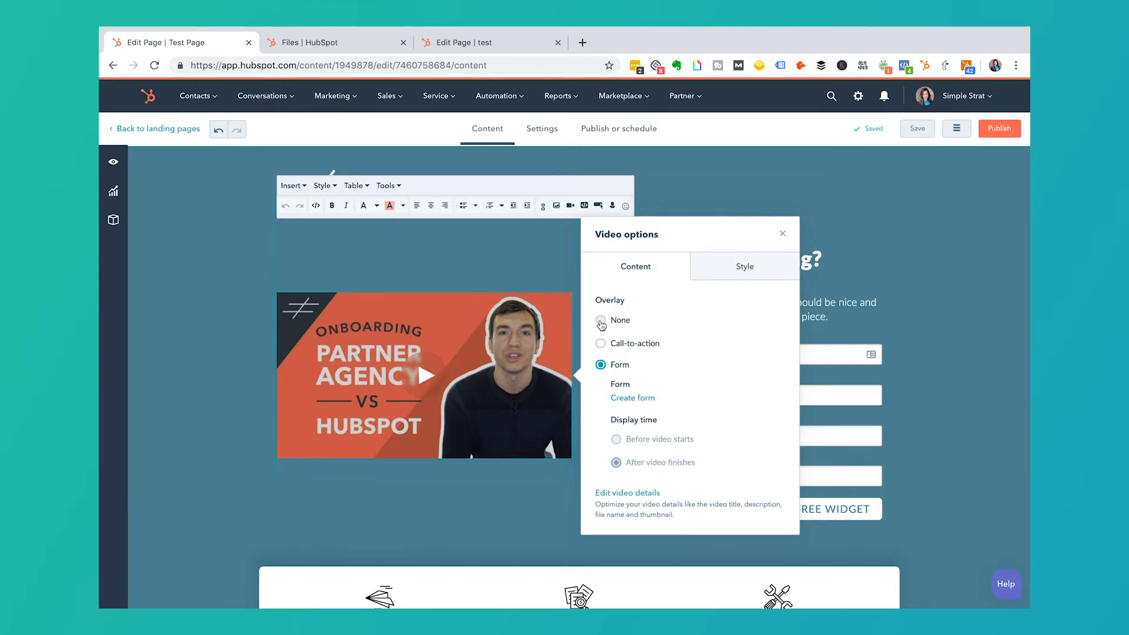
pyautogui.click(600, 320)
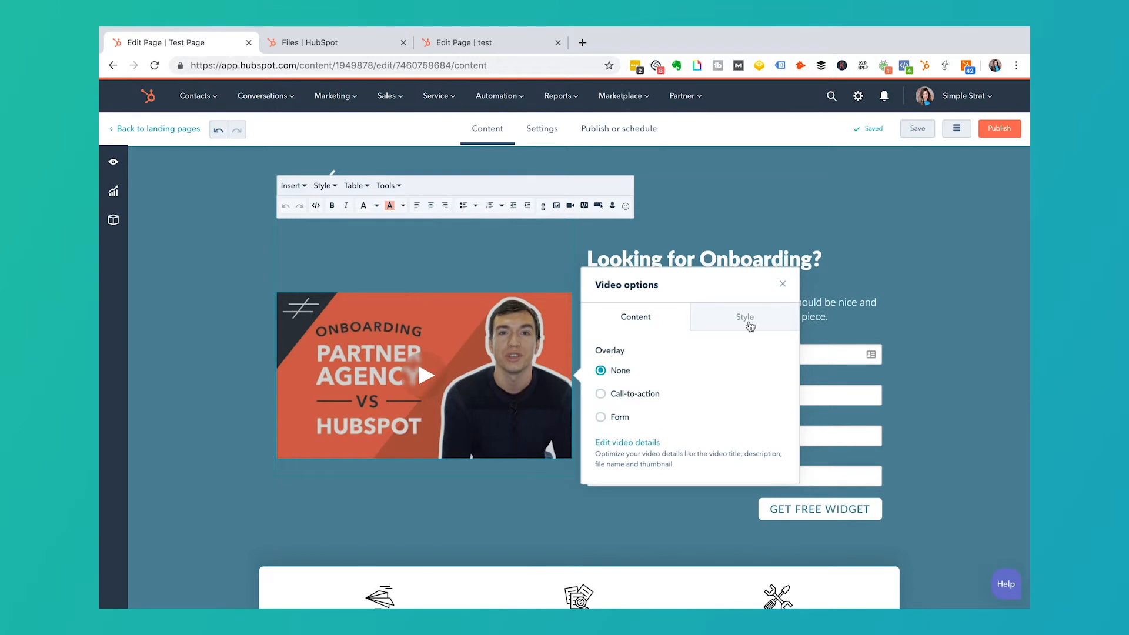
# Step: Set the onboarding video's width to 600 in its Style settings
pyautogui.click(745, 317)
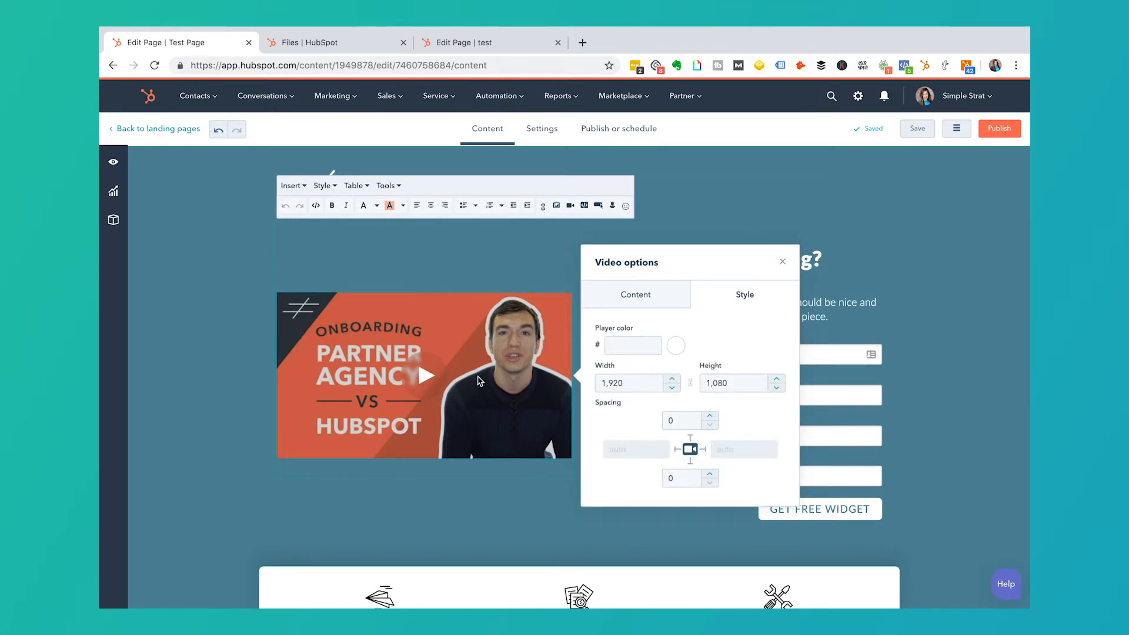
pyautogui.click(733, 382)
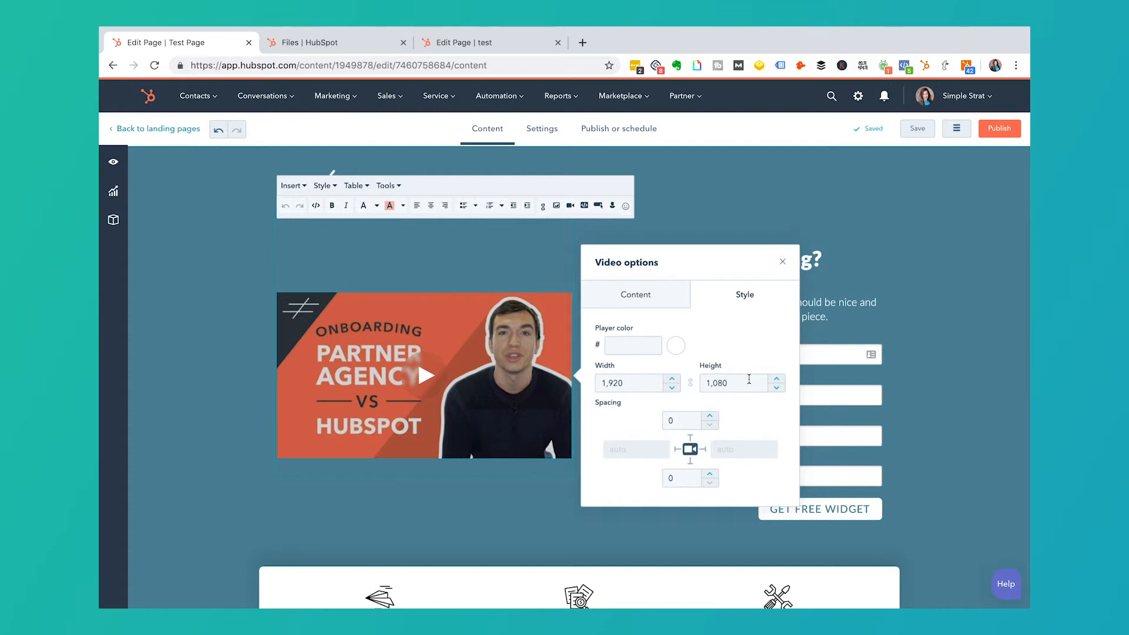
pyautogui.moveTo(506, 367)
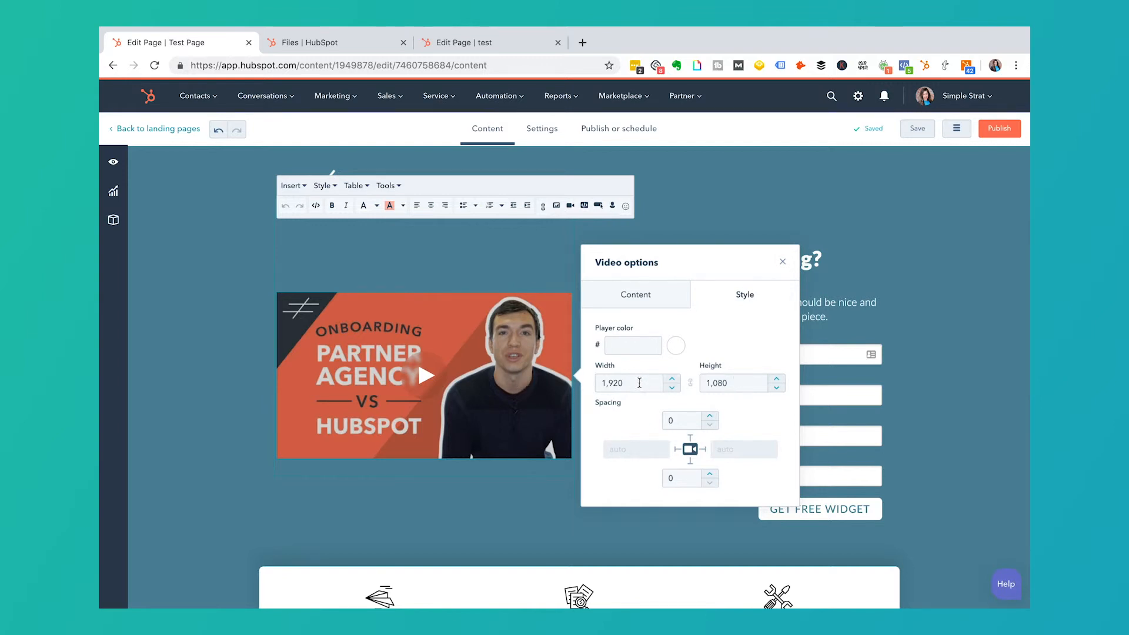
pyautogui.write('600')
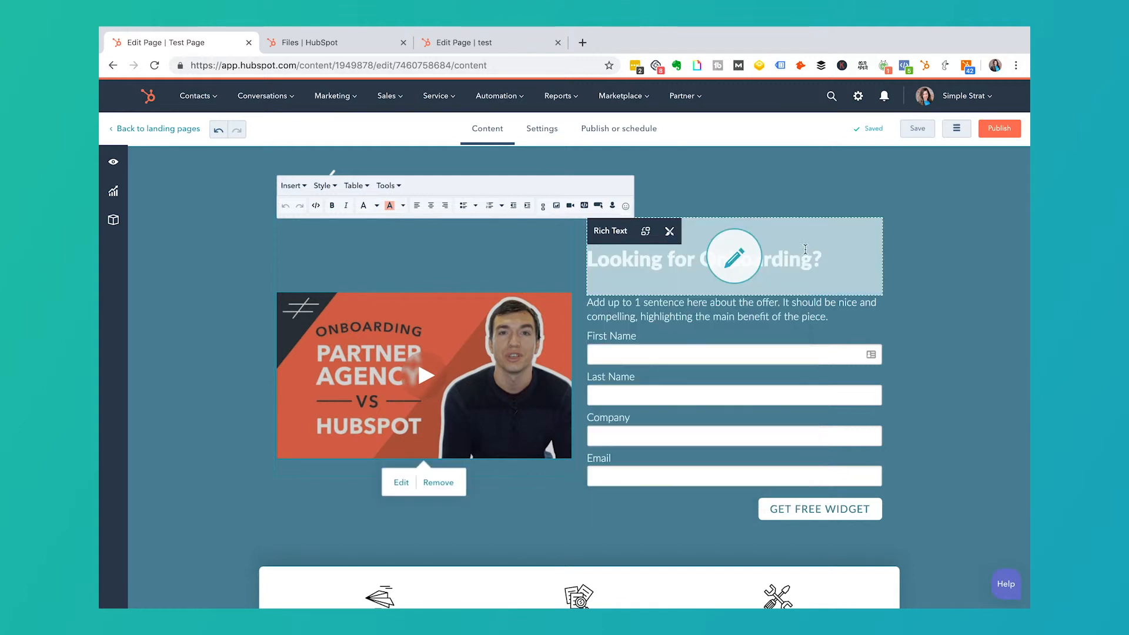
# Step: Deselect the video module and publish the Test Page immediately
pyautogui.click(881, 195)
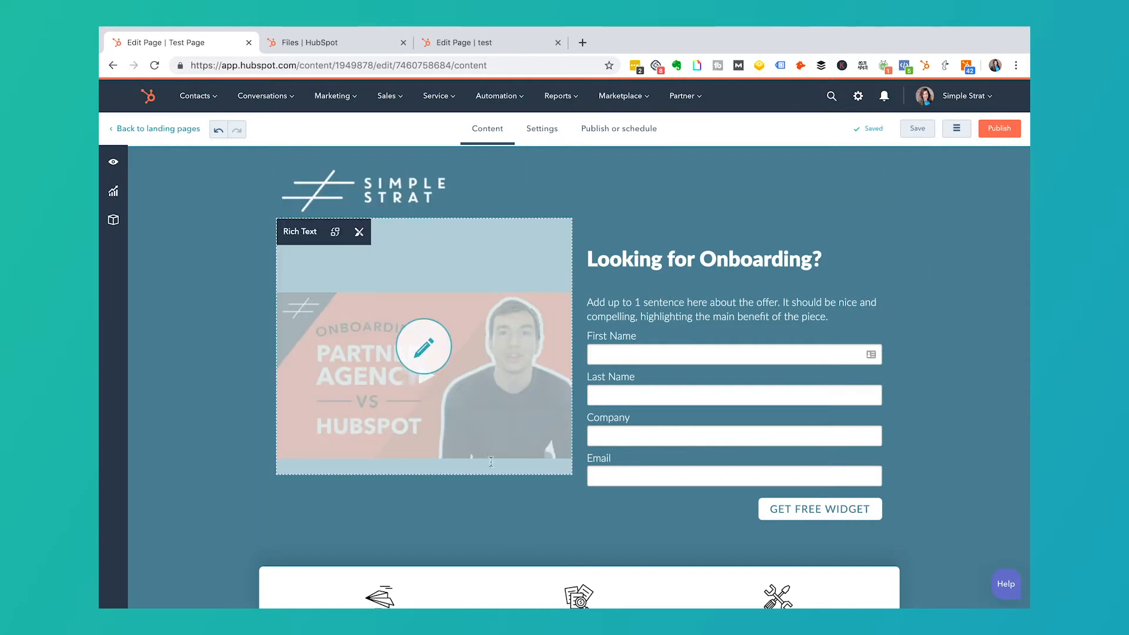
pyautogui.click(1000, 128)
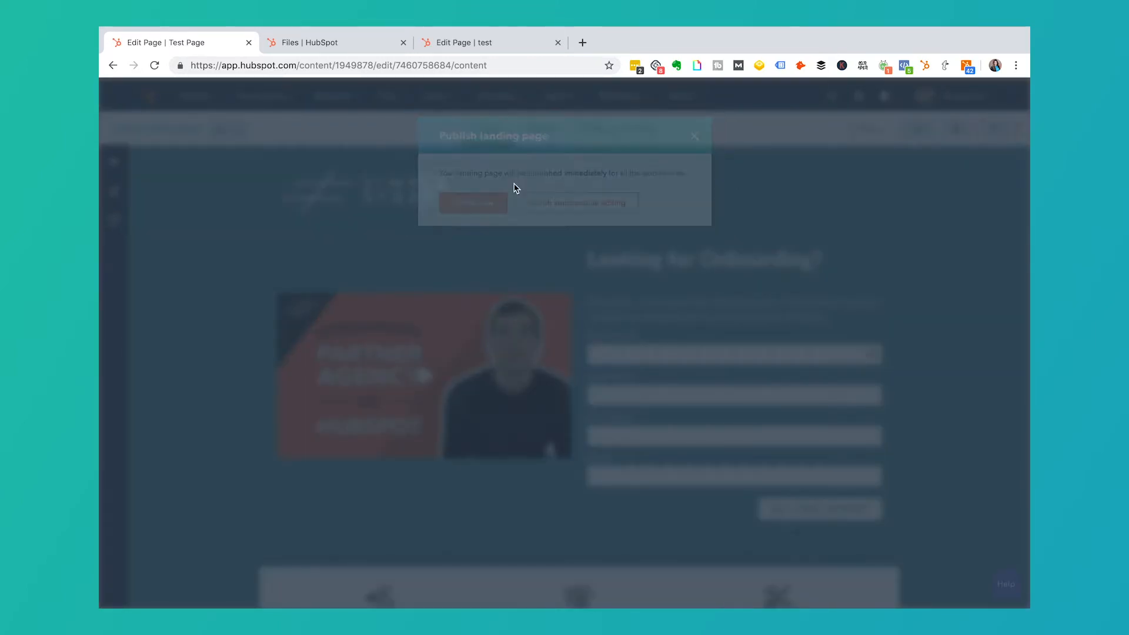
pyautogui.click(473, 202)
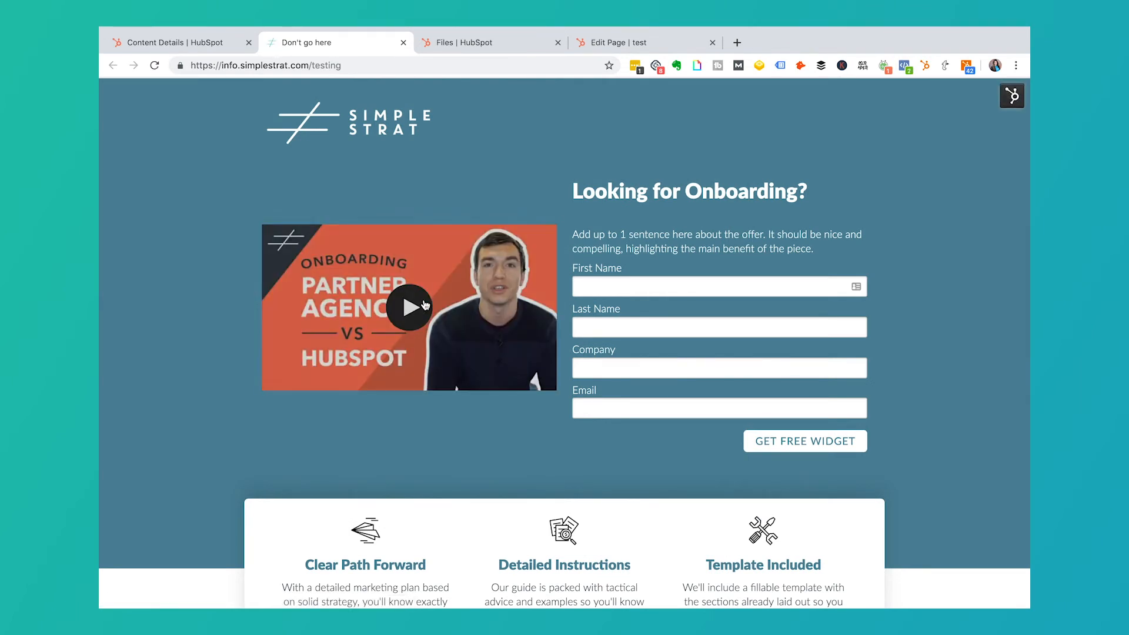
# Step: Play the onboarding video on the live page, then return to its file details in Files
pyautogui.click(409, 306)
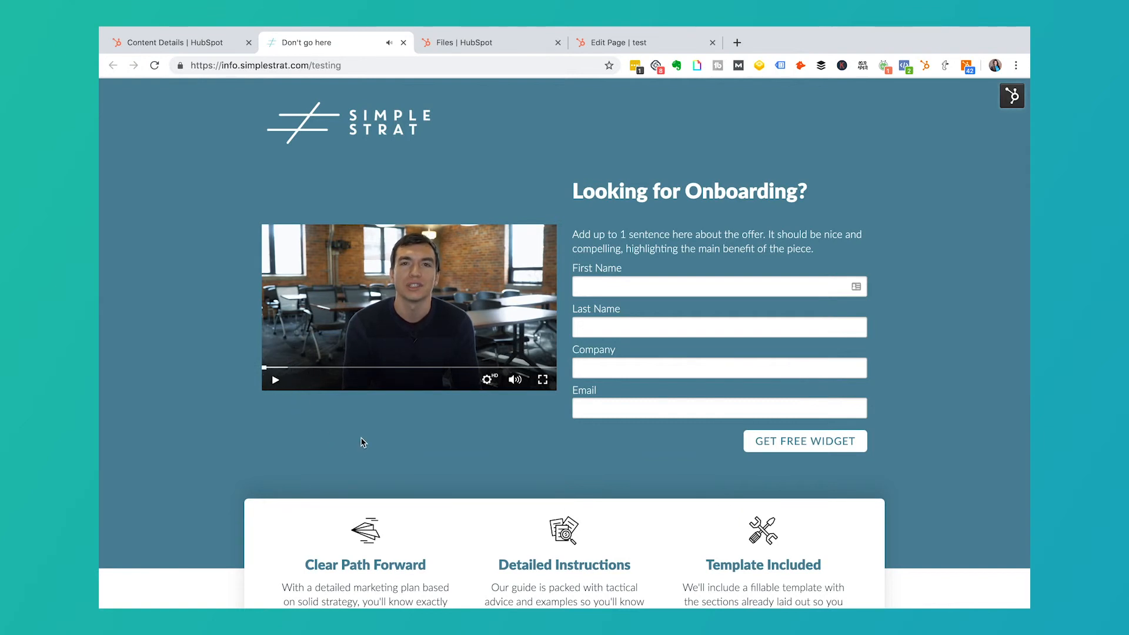
pyautogui.moveTo(497, 312)
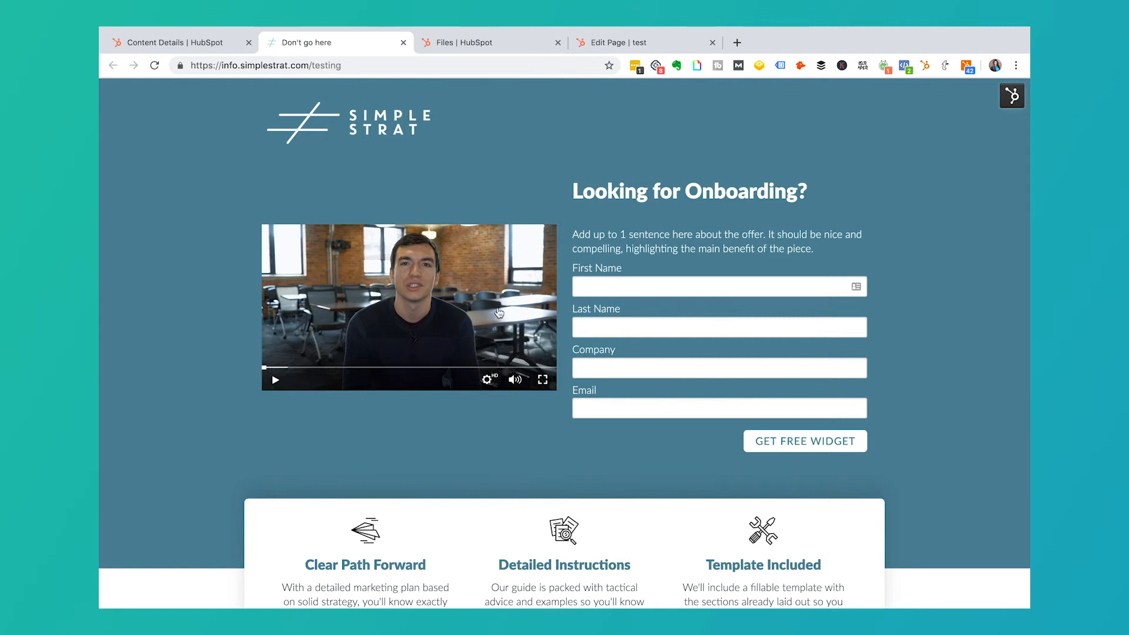
pyautogui.moveTo(423, 345)
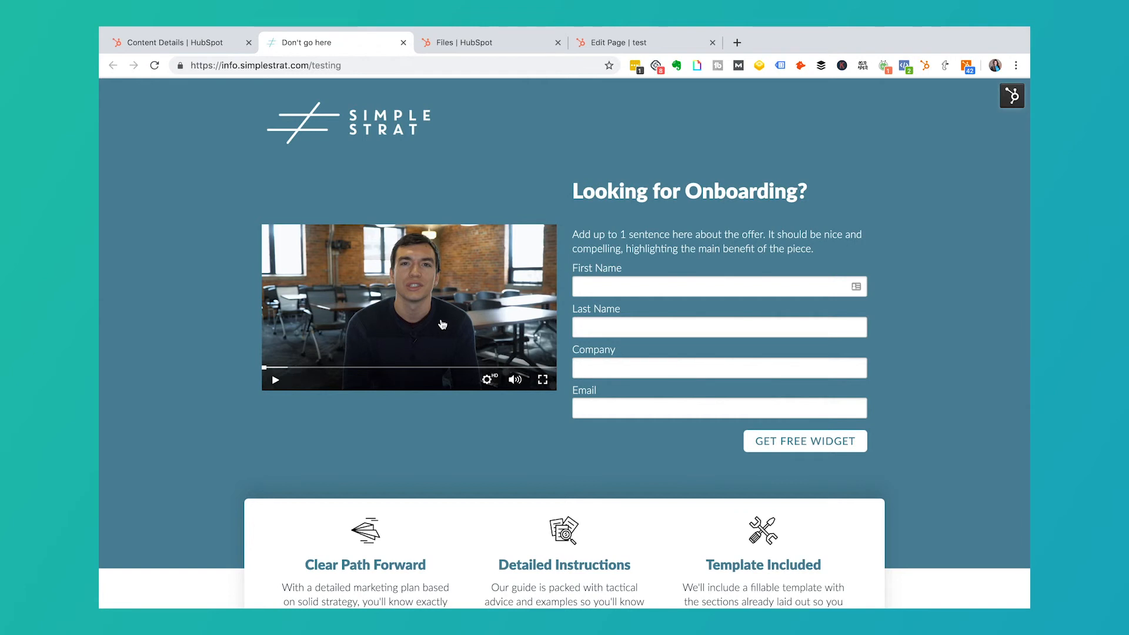
pyautogui.click(471, 42)
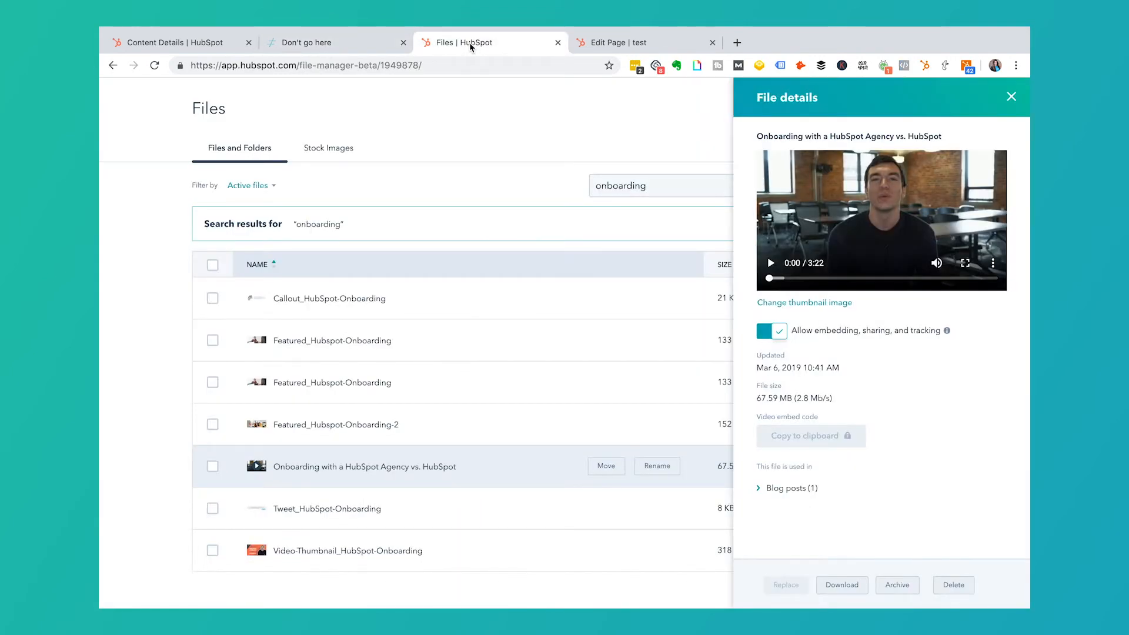
# Step: Switch to the Content Details tab showing the published Test Page and its public URL
pyautogui.click(182, 41)
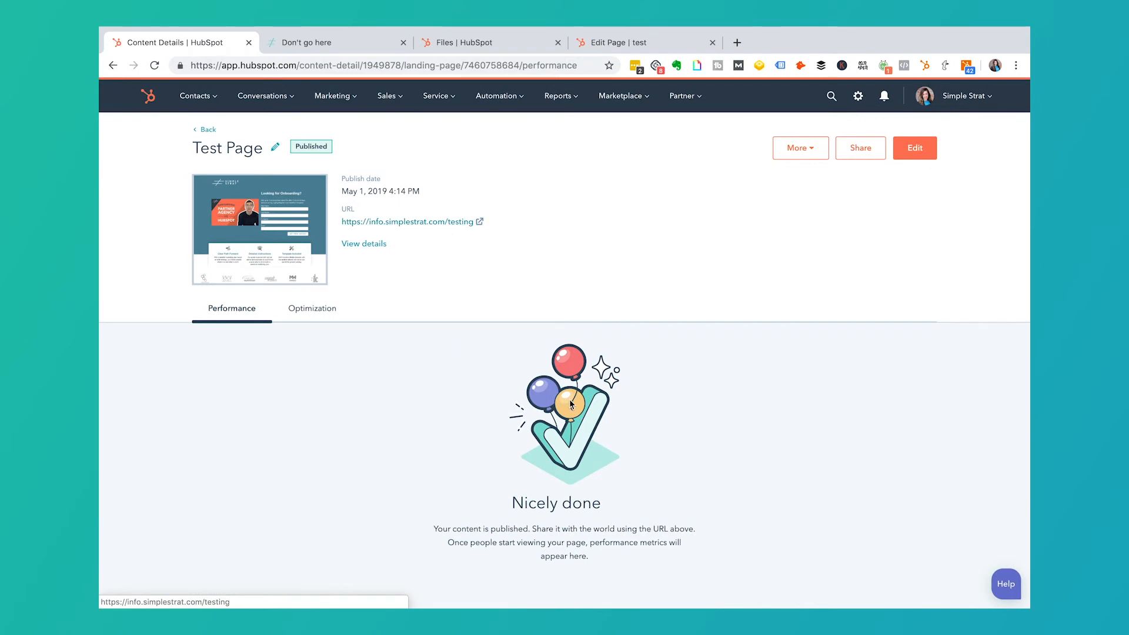
pyautogui.moveTo(320, 316)
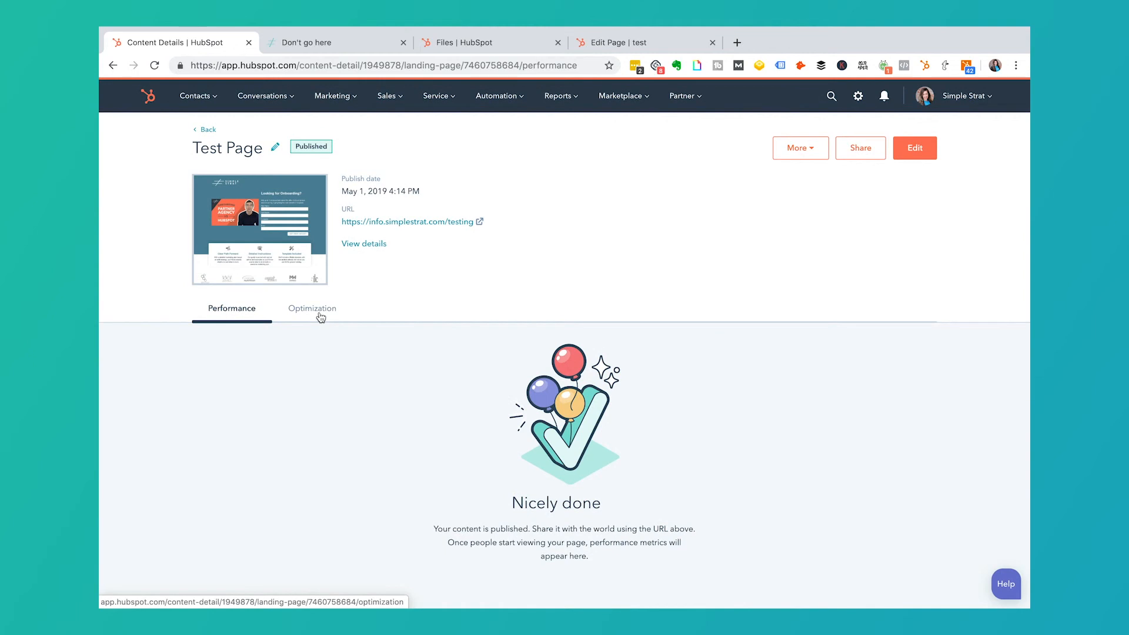
pyautogui.moveTo(361, 313)
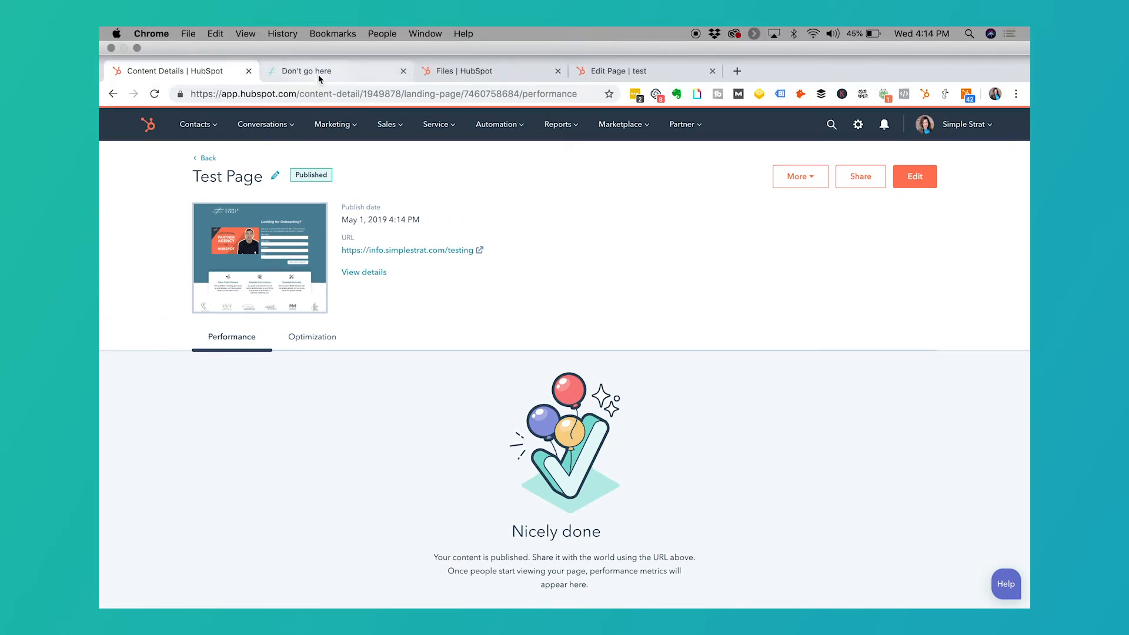
# Step: View the live landing page, close its guide download pop-up, and return to the video's file details
pyautogui.click(321, 70)
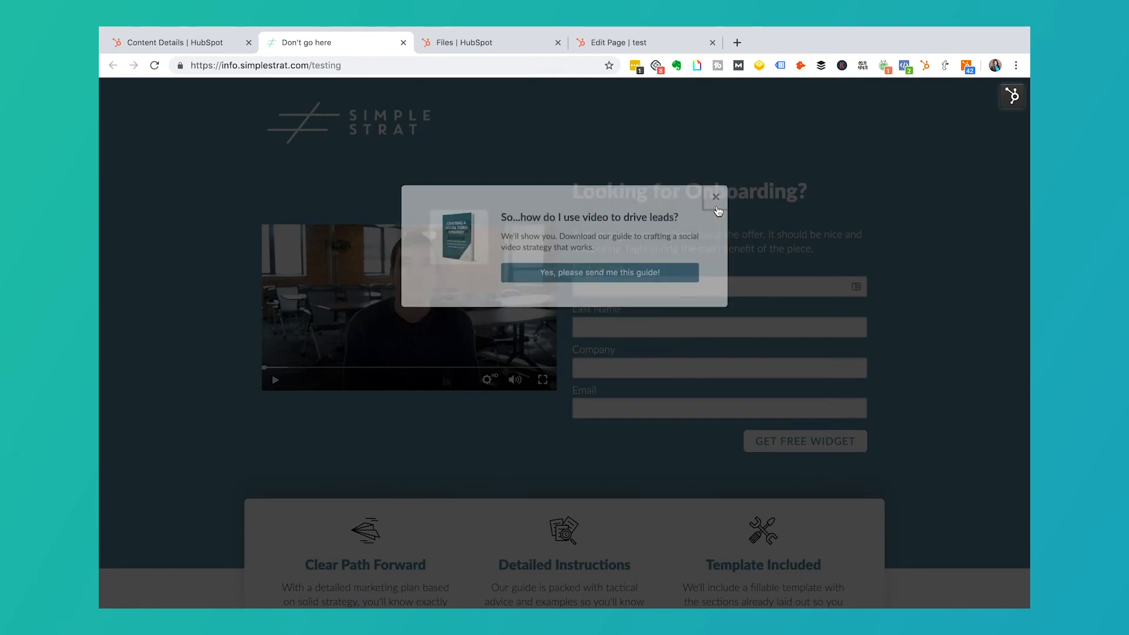
pyautogui.click(715, 197)
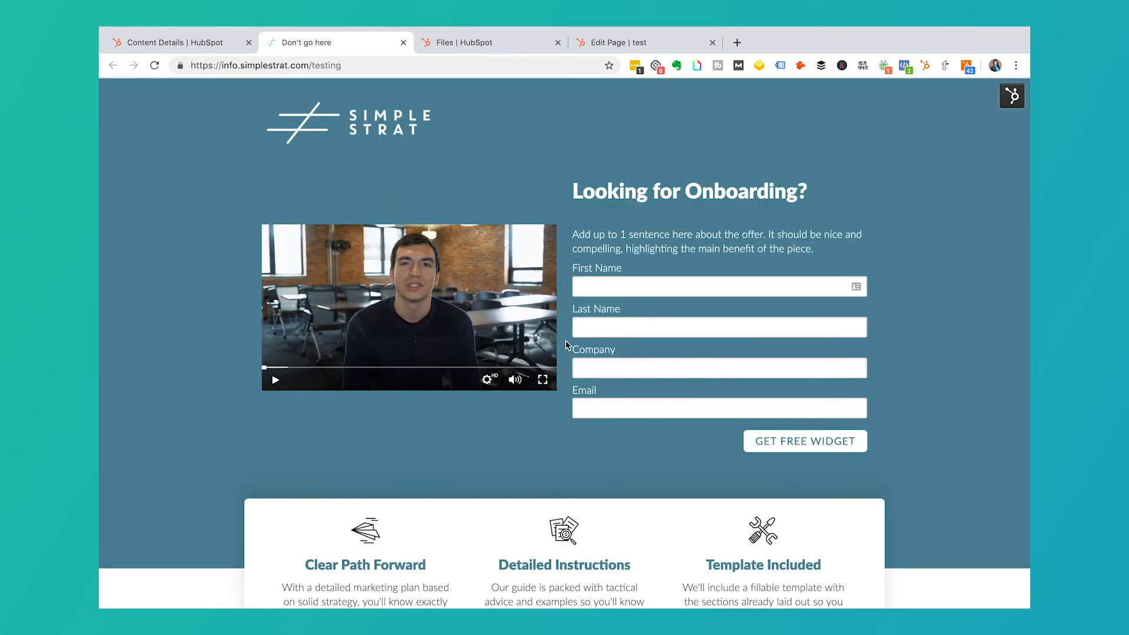
pyautogui.moveTo(458, 275)
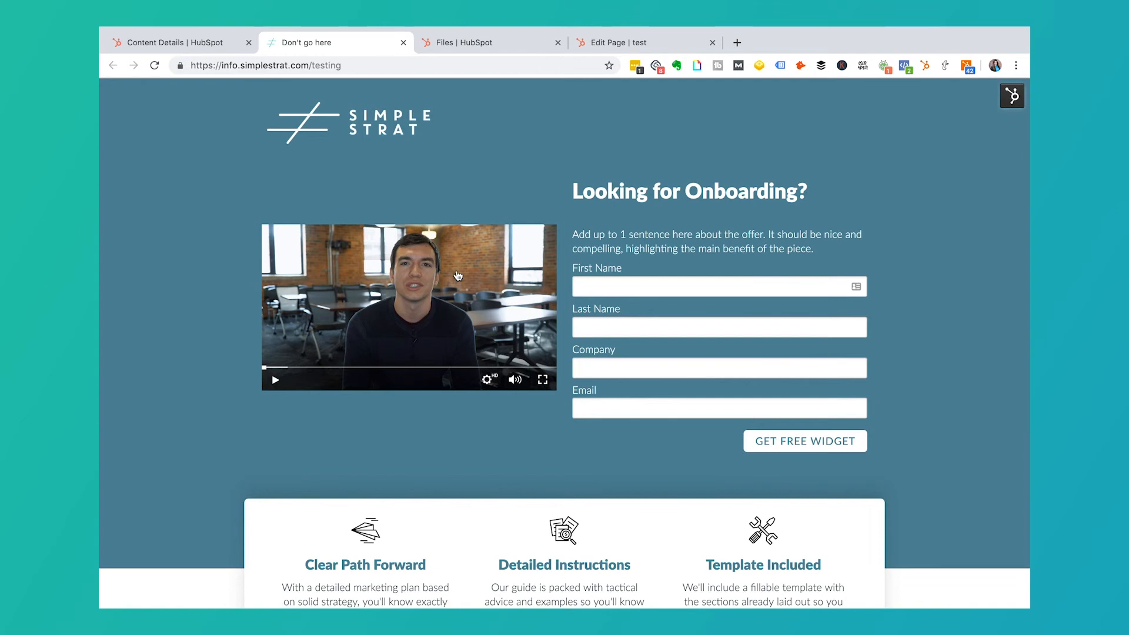
pyautogui.moveTo(535, 150)
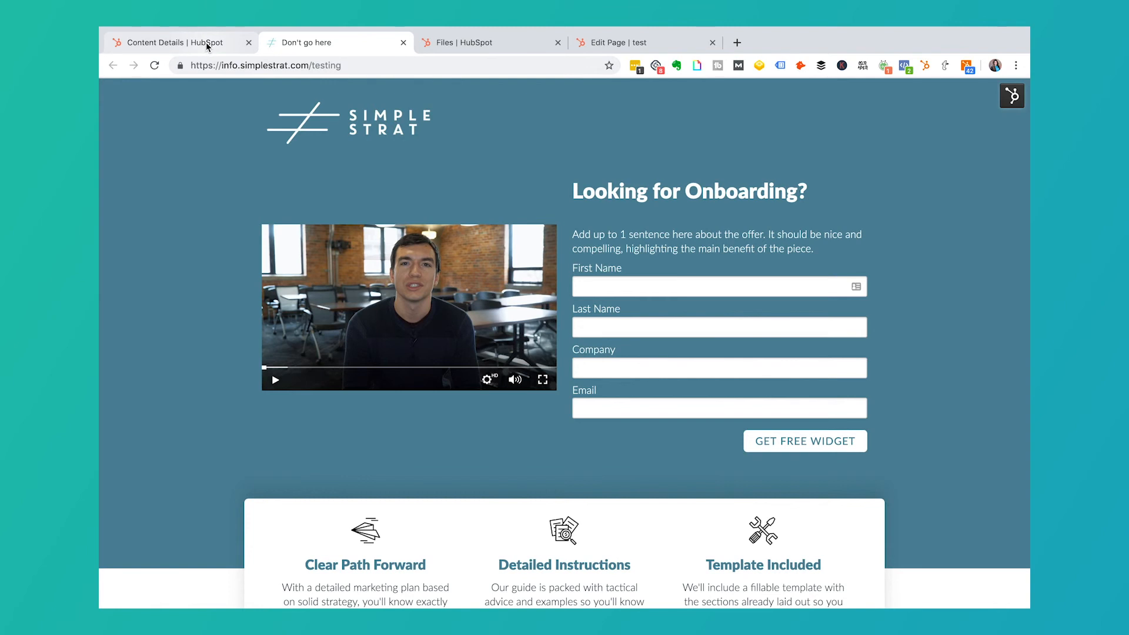
pyautogui.click(467, 43)
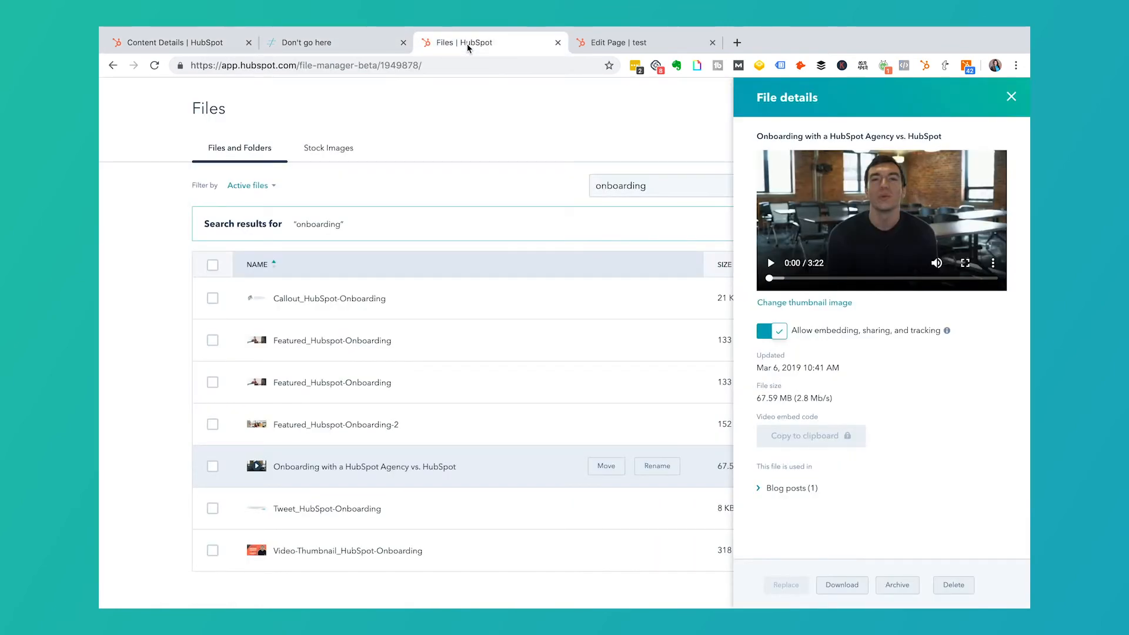
pyautogui.moveTo(842, 194)
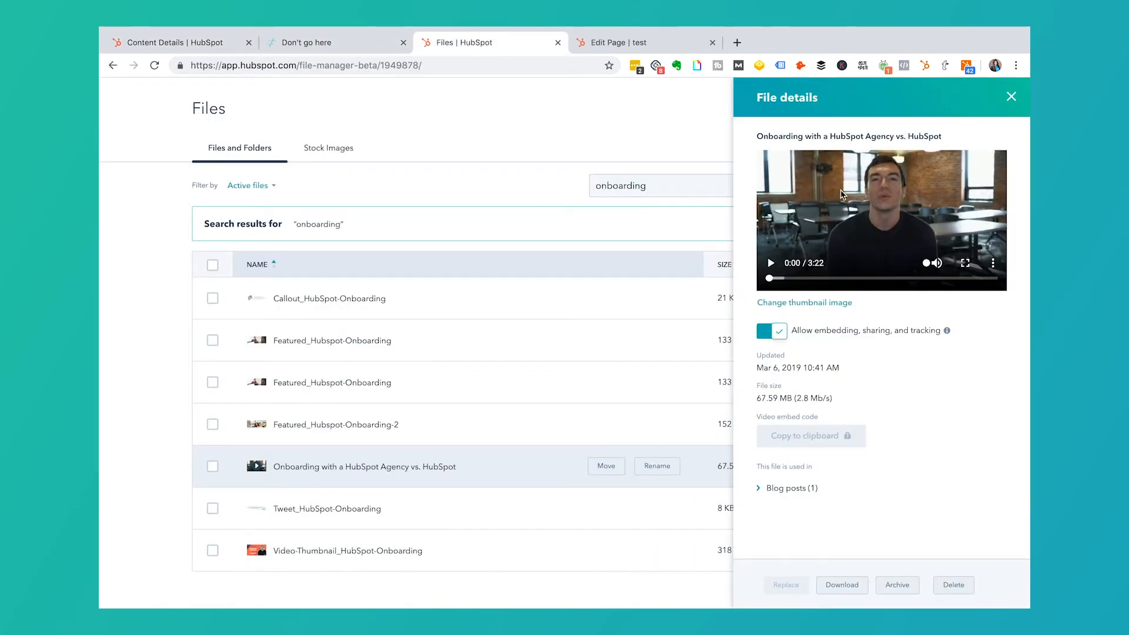